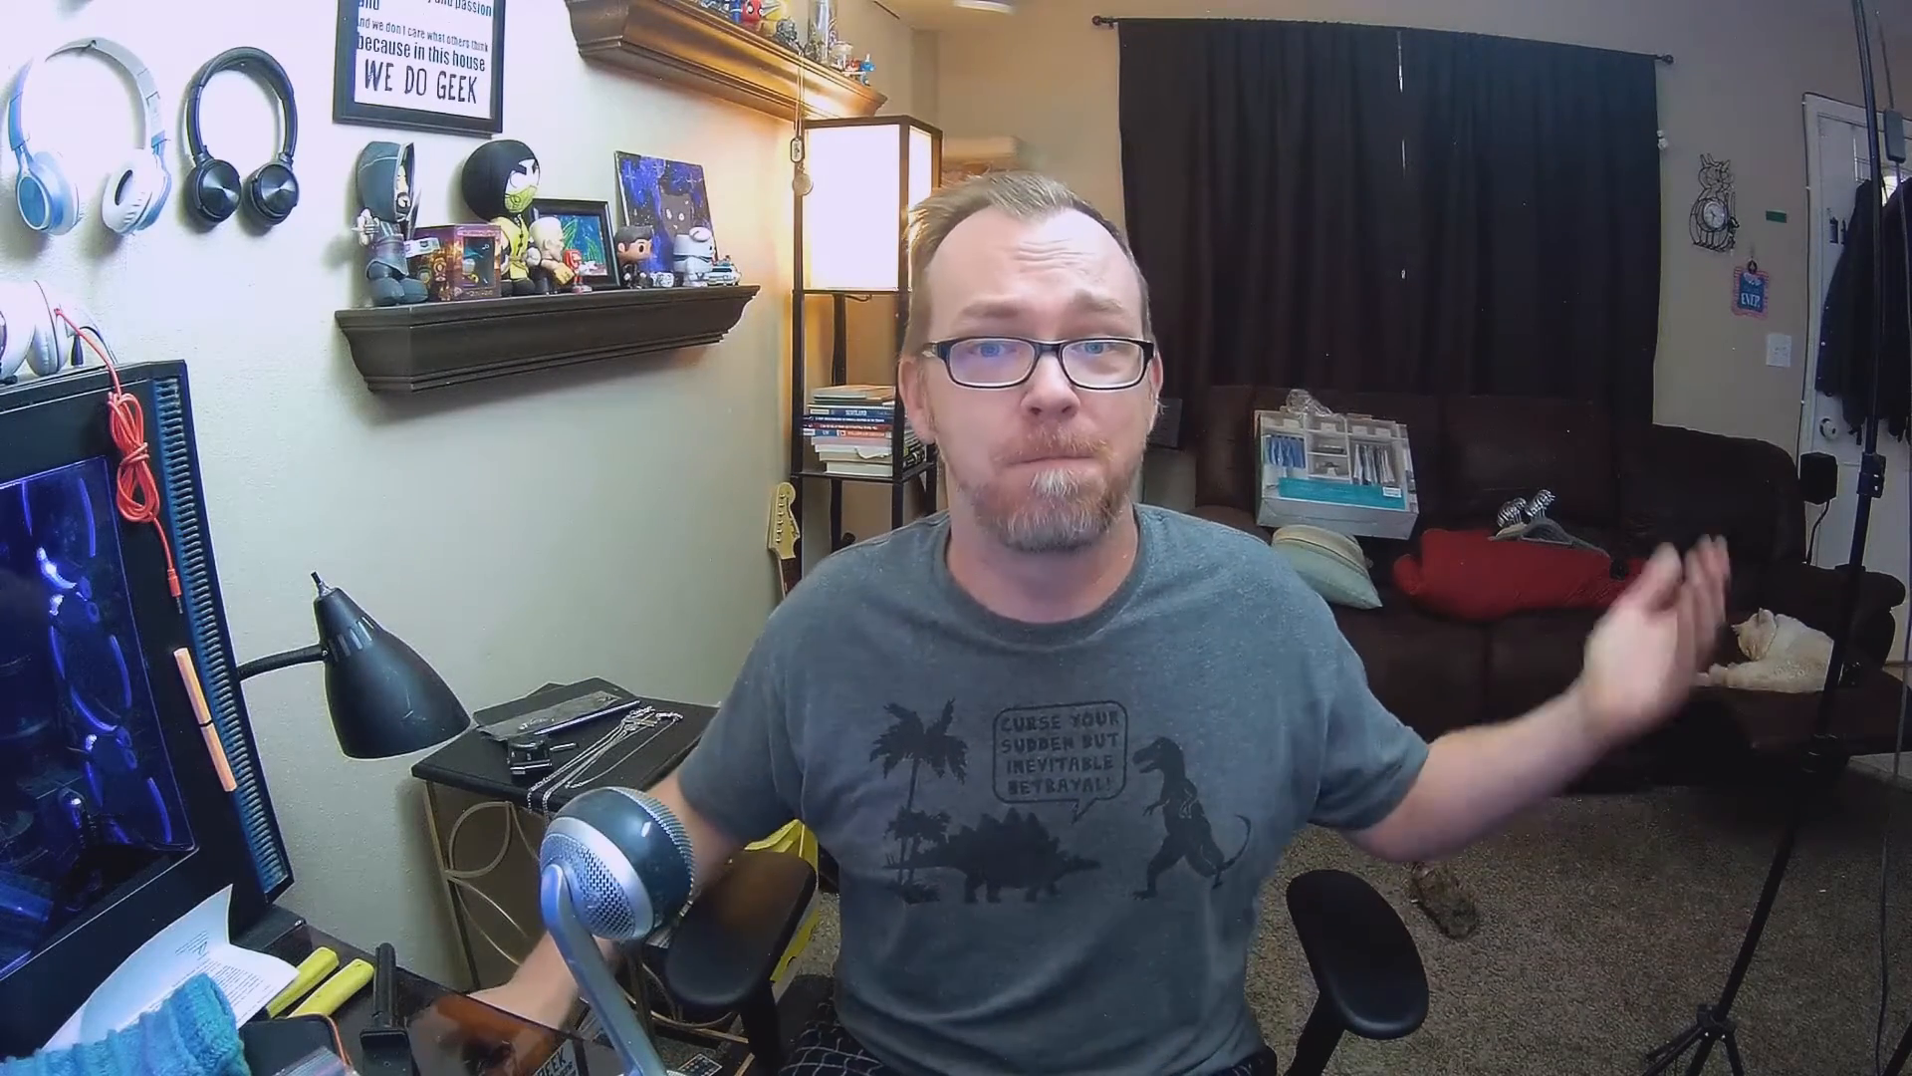
# Boot the Windows 98 VM so the Add New Hardware Wizard appears for the USB Mass Storage Device.
pyautogui.click(317, 1055)
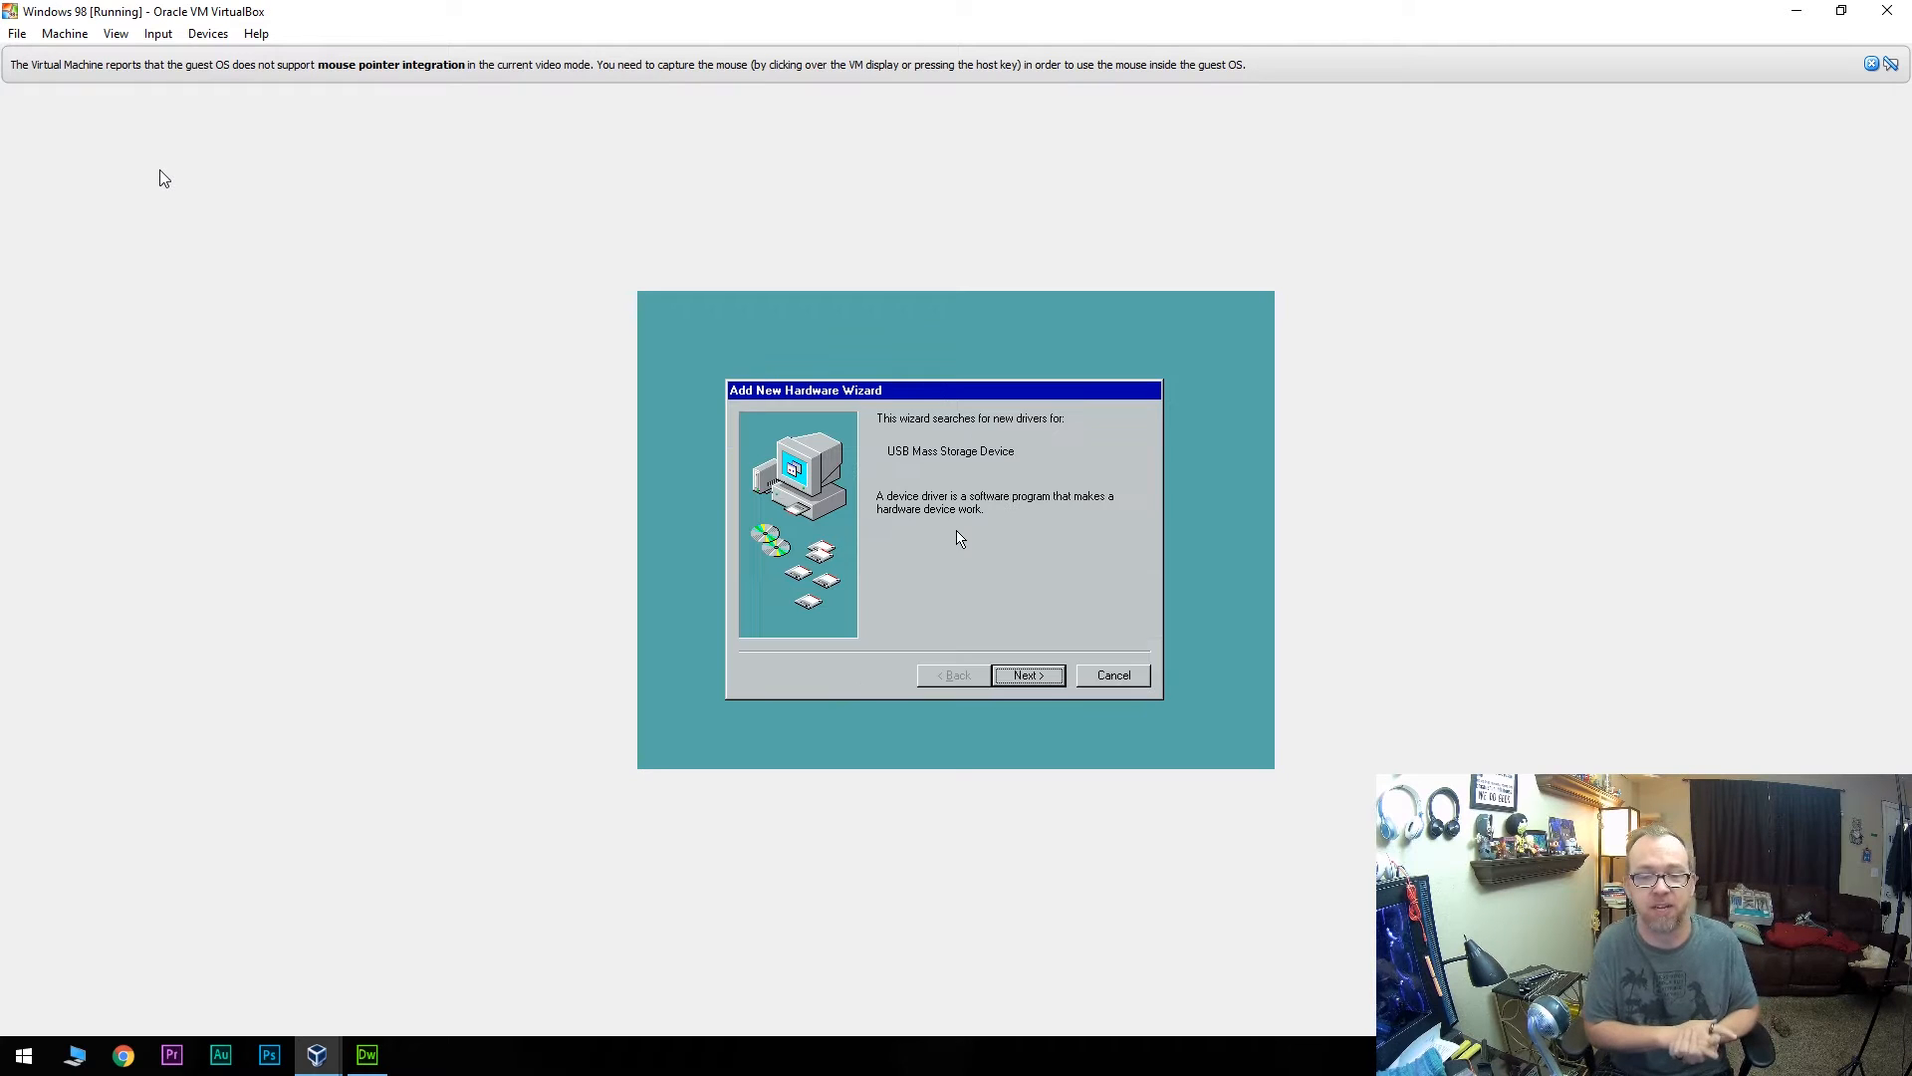
# Step through the driver search and finish the wizard with the Unknown Device left uninstalled.
pyautogui.click(1027, 675)
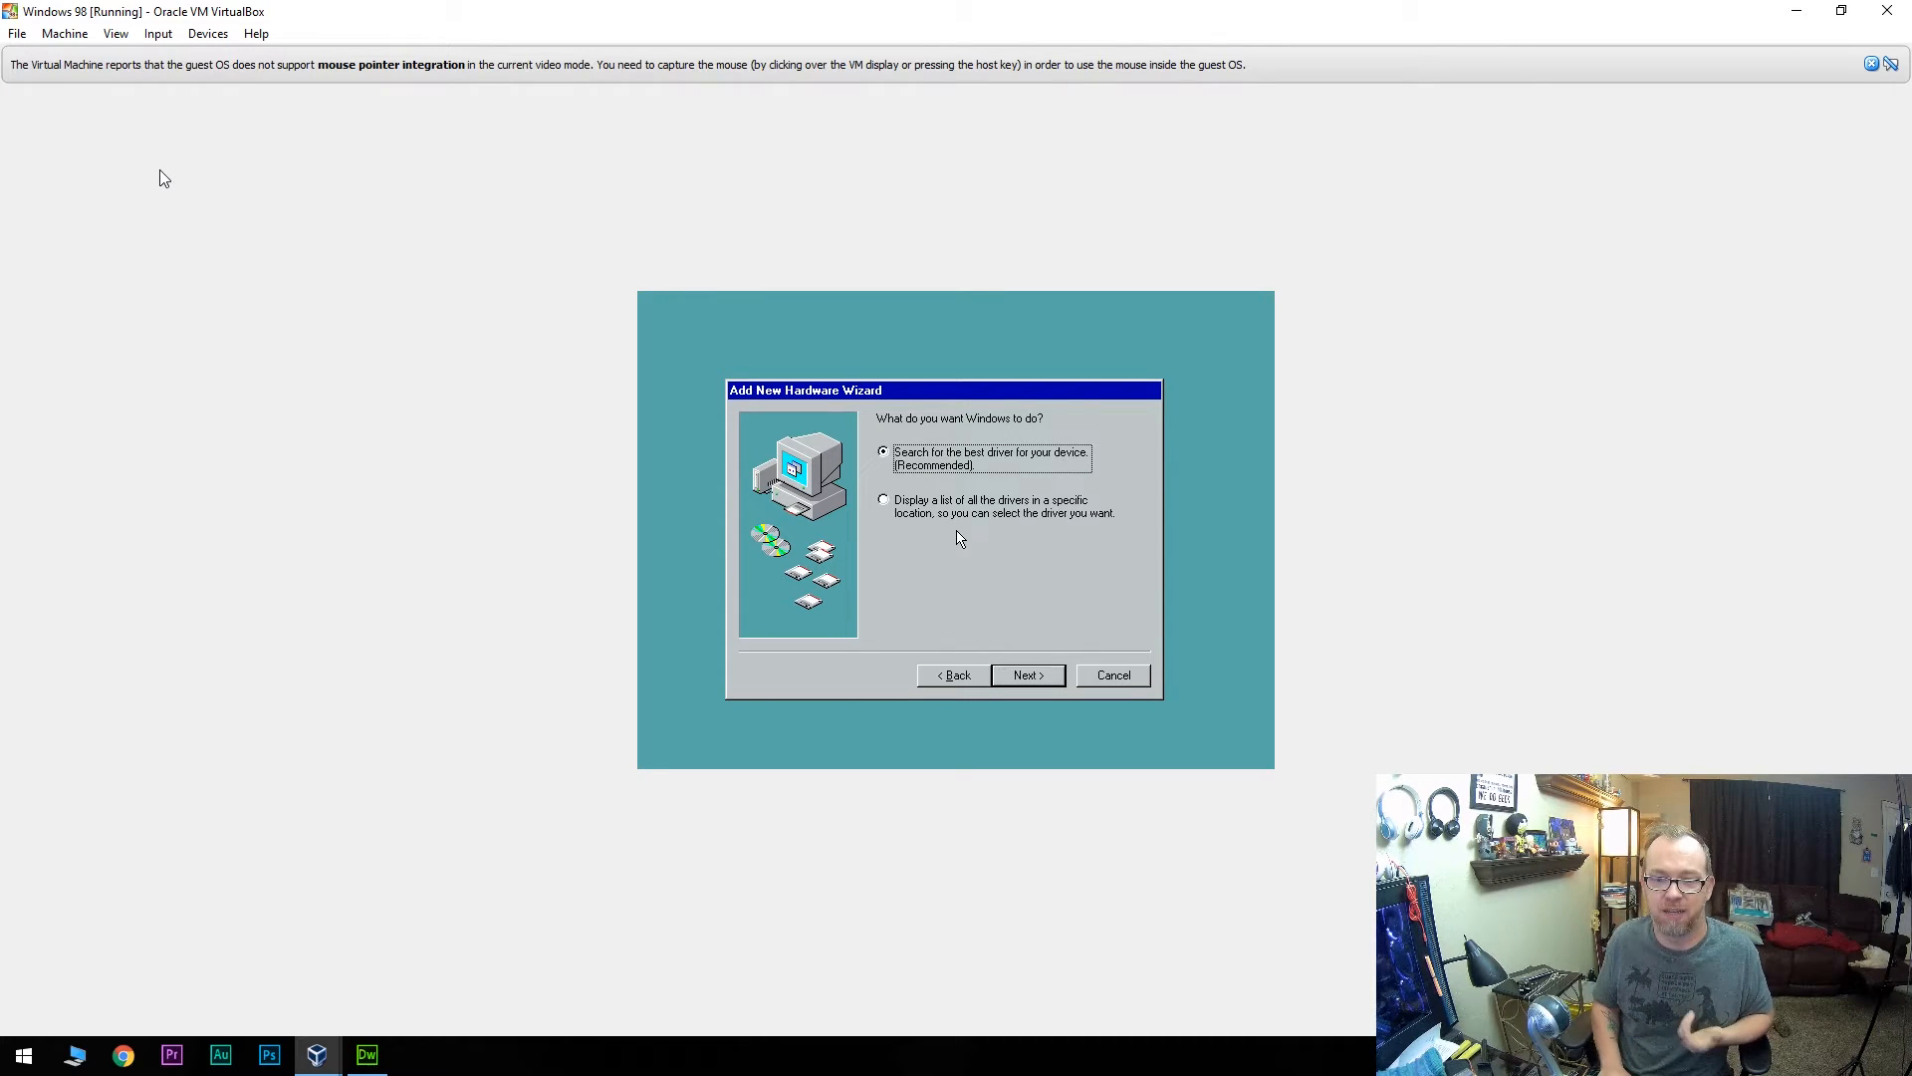
pyautogui.click(1027, 675)
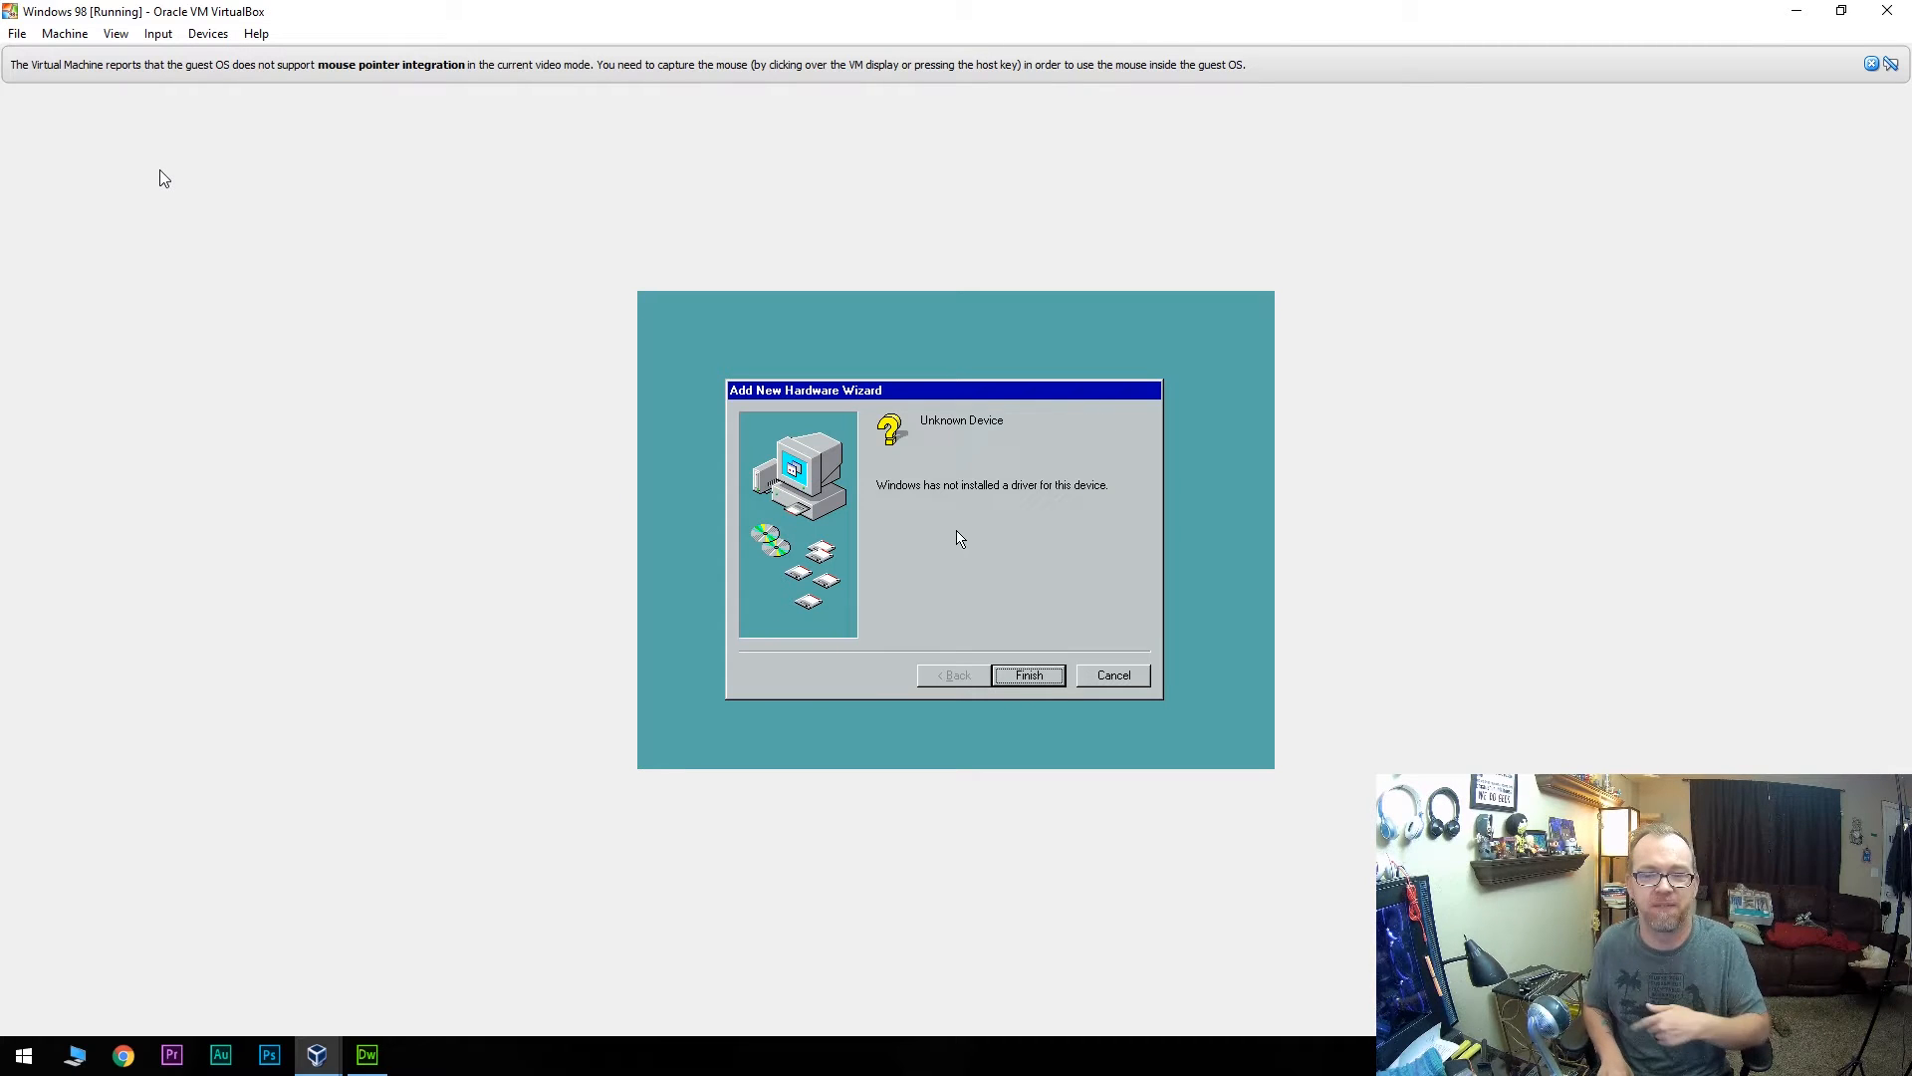
pyautogui.click(1028, 675)
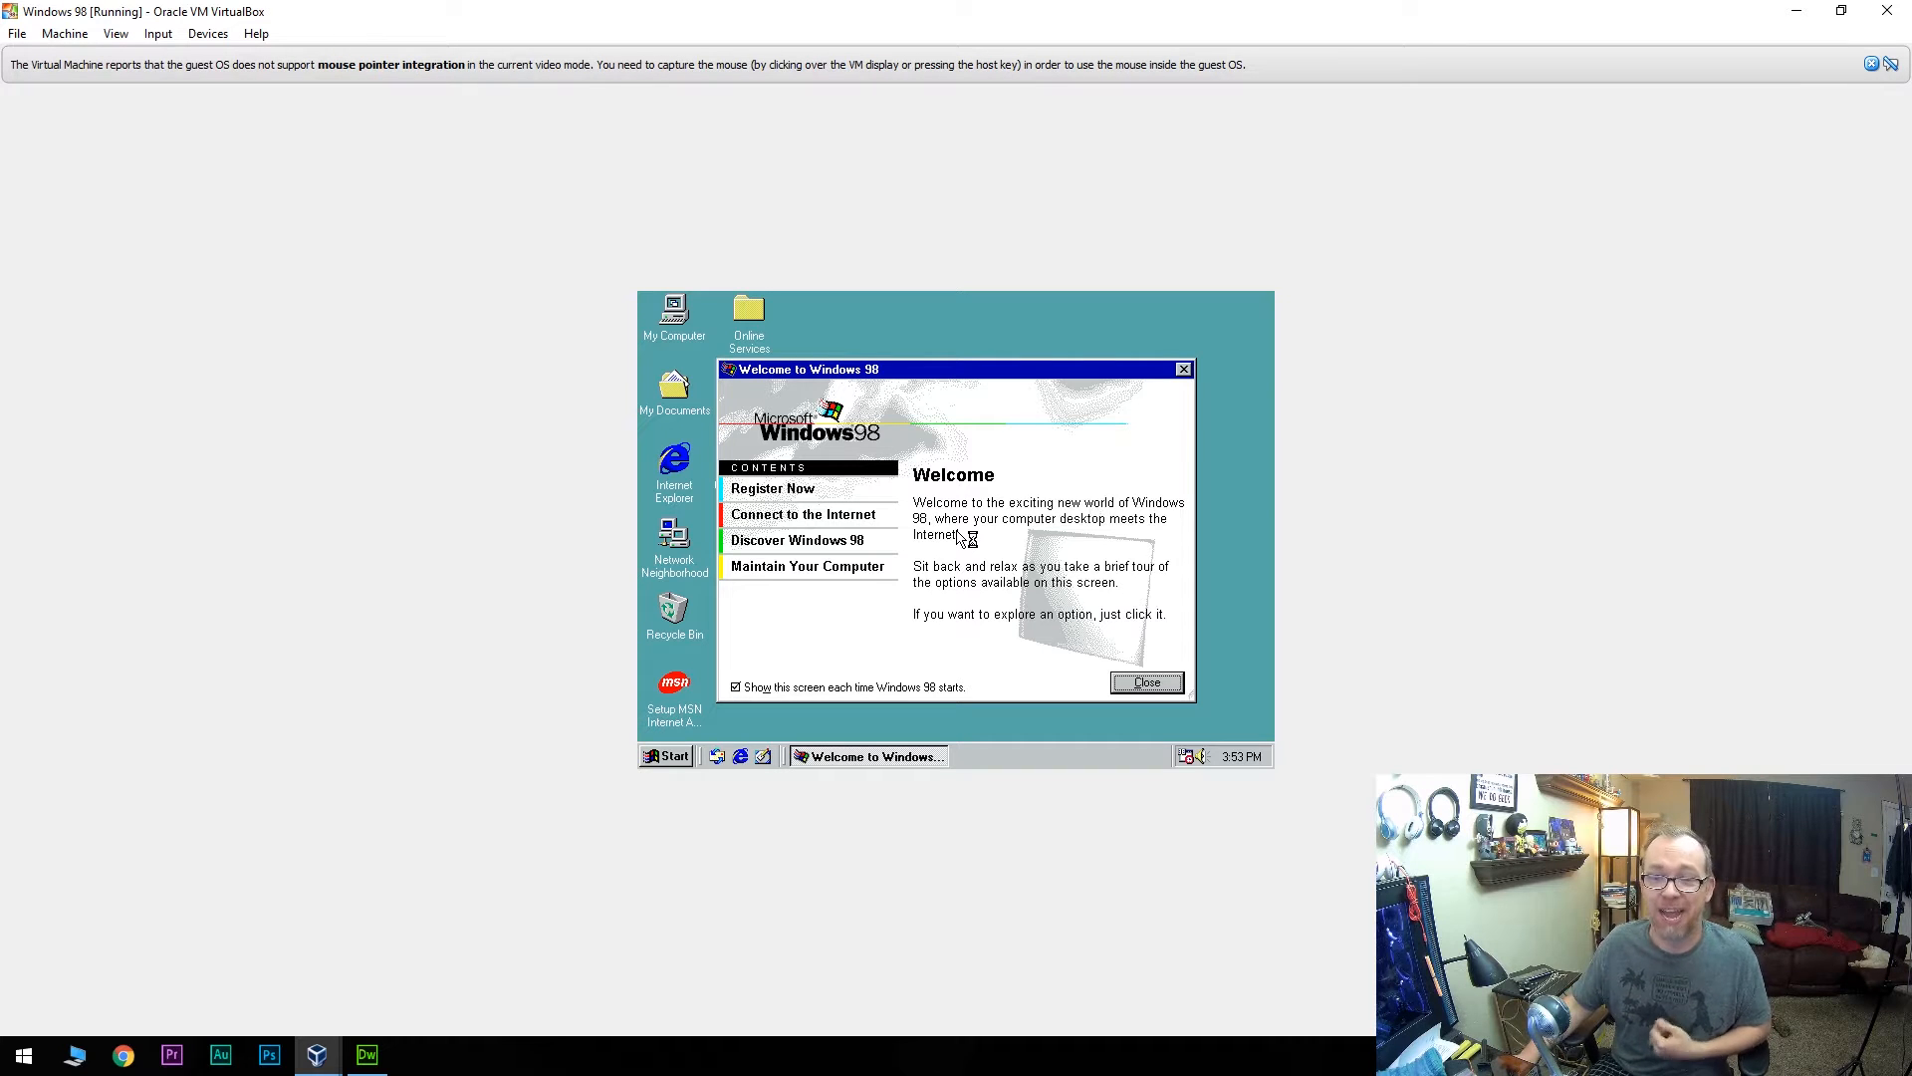
# Close the Welcome screen, browse My Computer and the C: drive, then launch MSN Internet Access setup.
pyautogui.click(1147, 681)
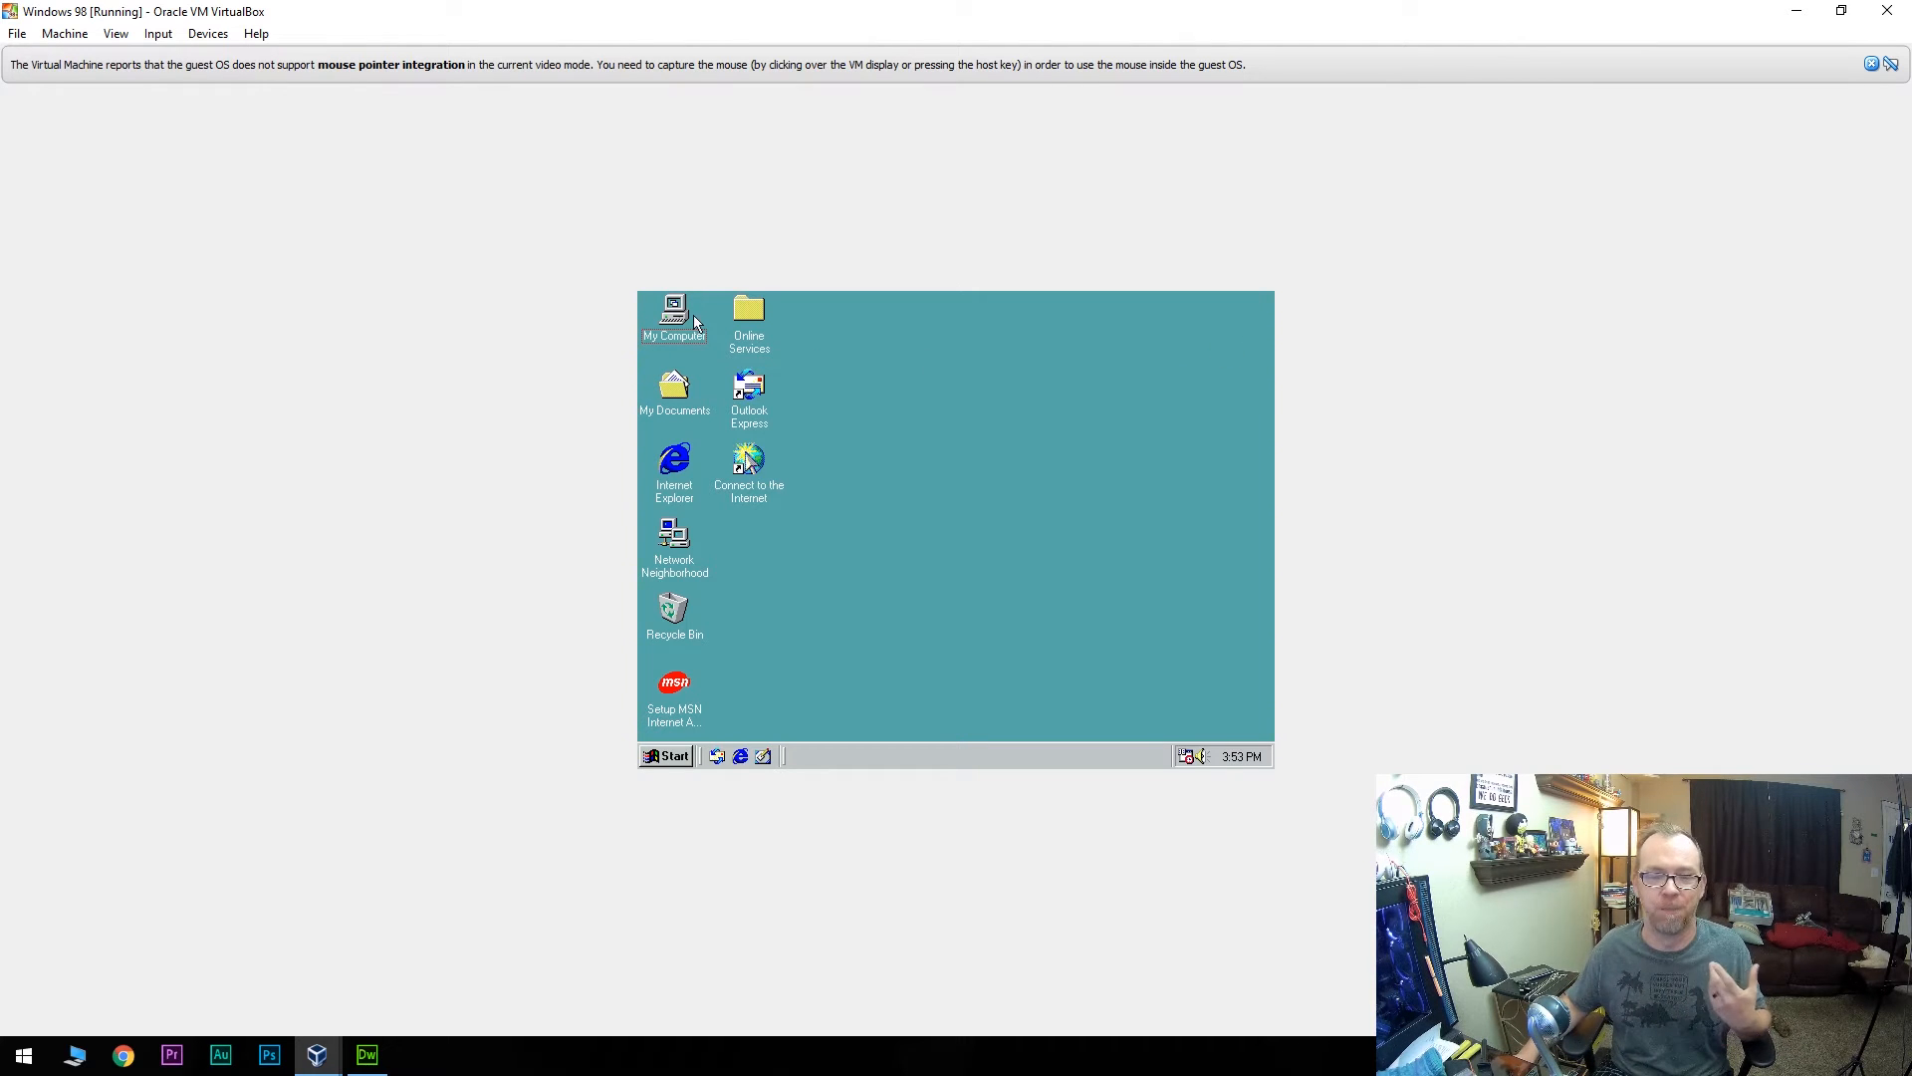
pyautogui.moveTo(697, 319)
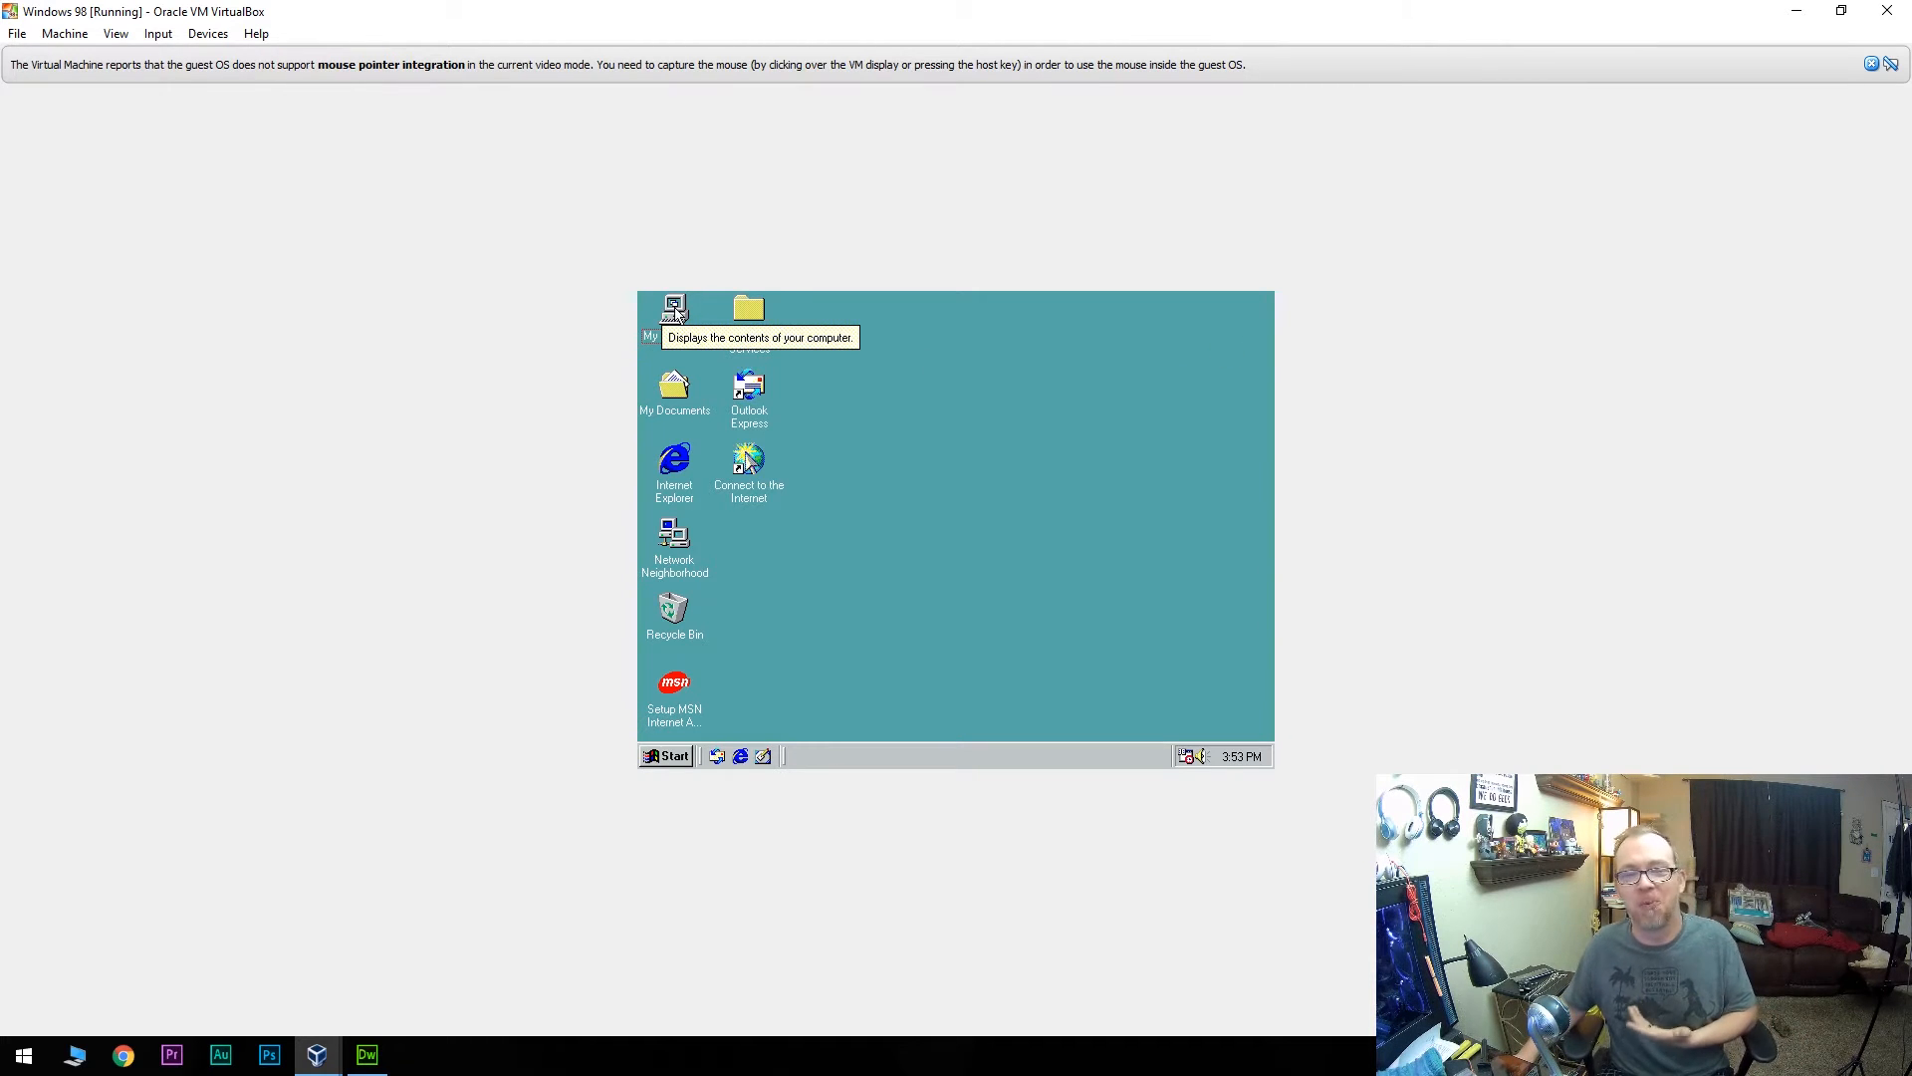
pyautogui.doubleClick(673, 309)
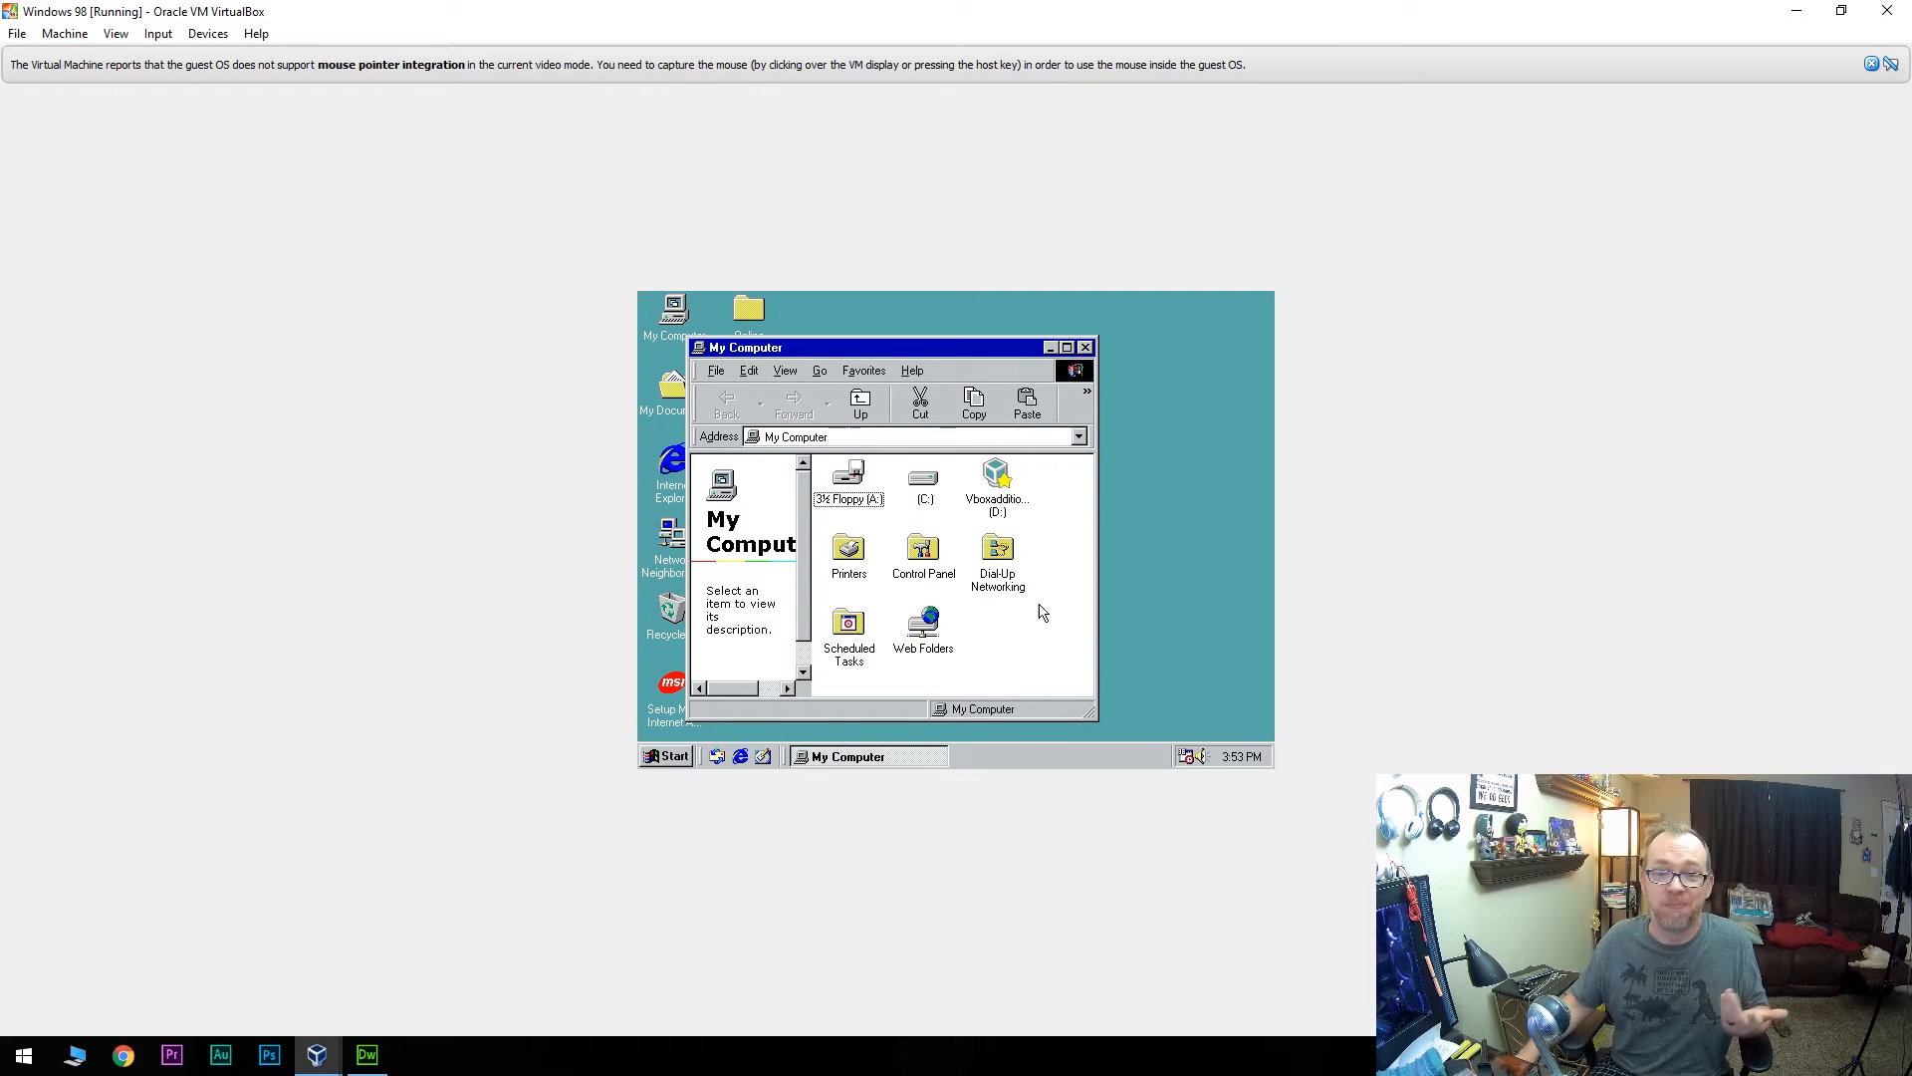
pyautogui.moveTo(902, 480)
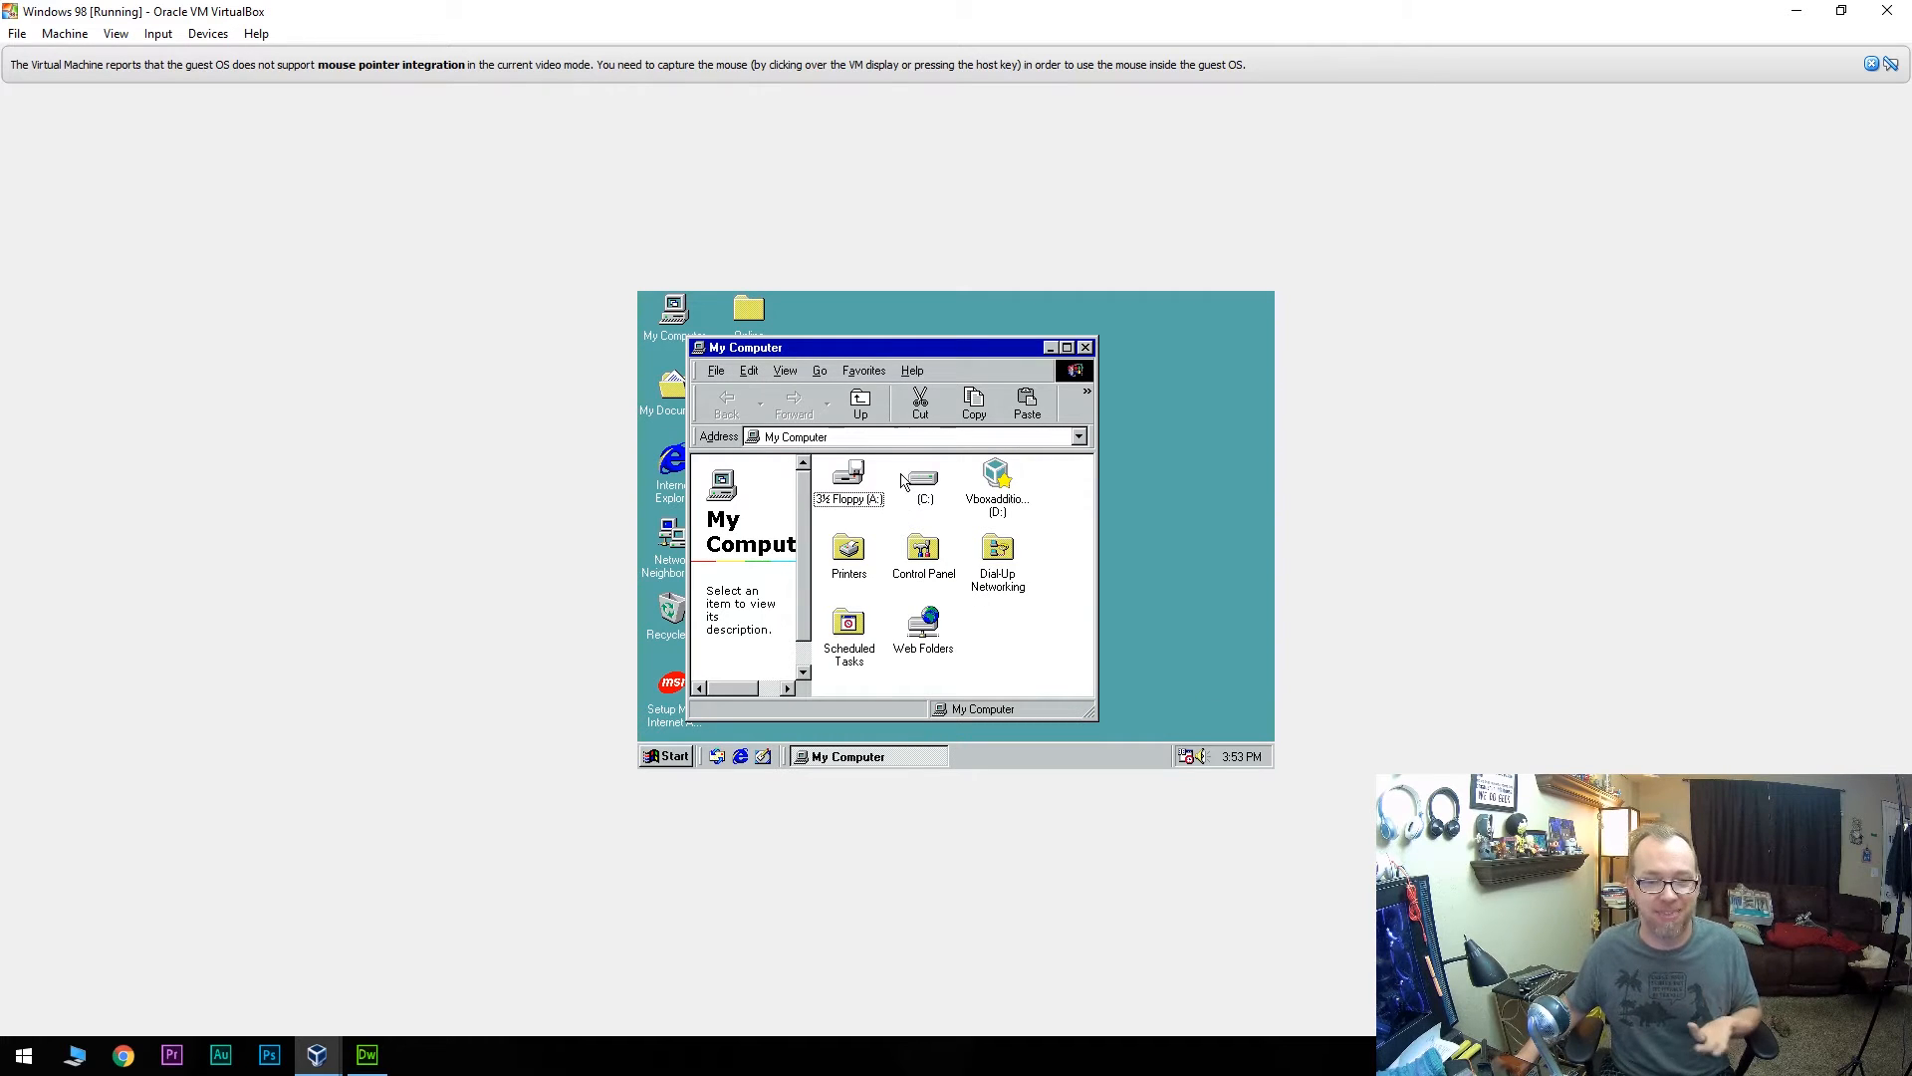
pyautogui.doubleClick(920, 474)
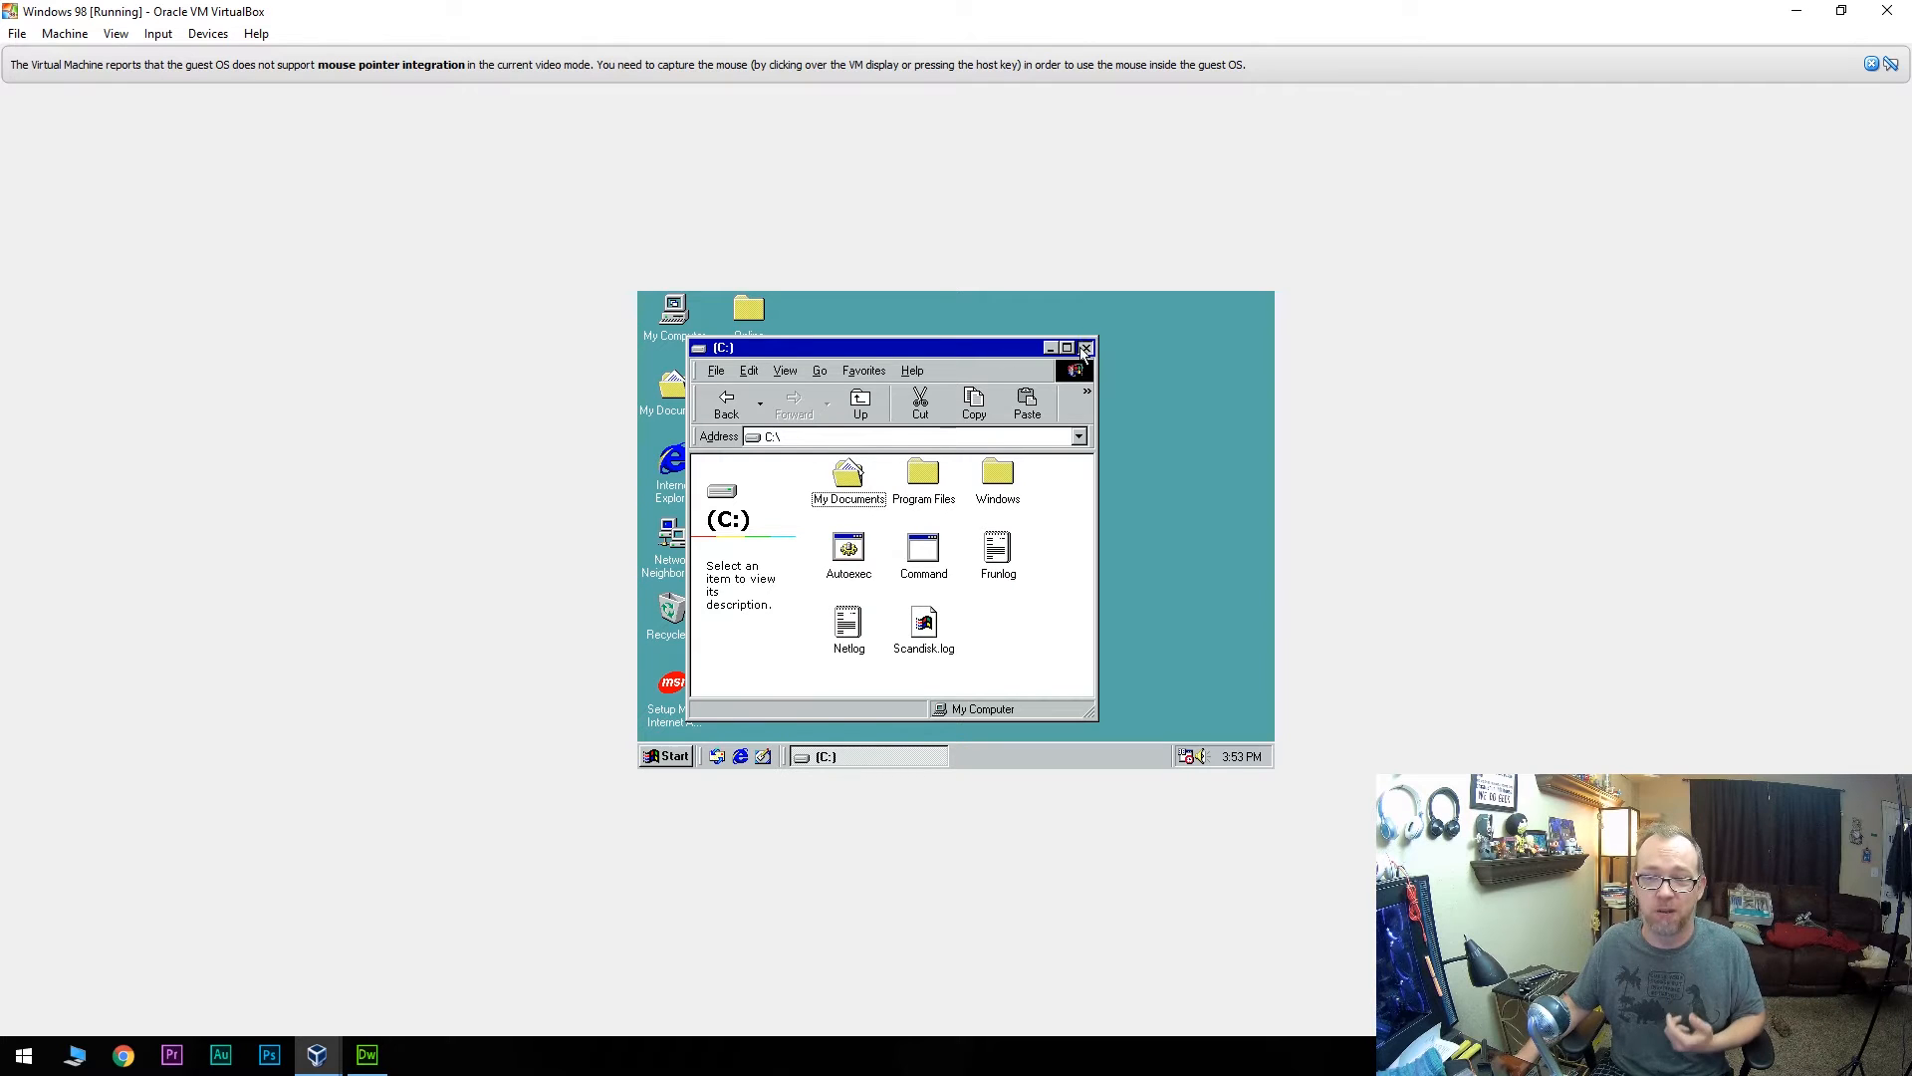
pyautogui.click(1086, 346)
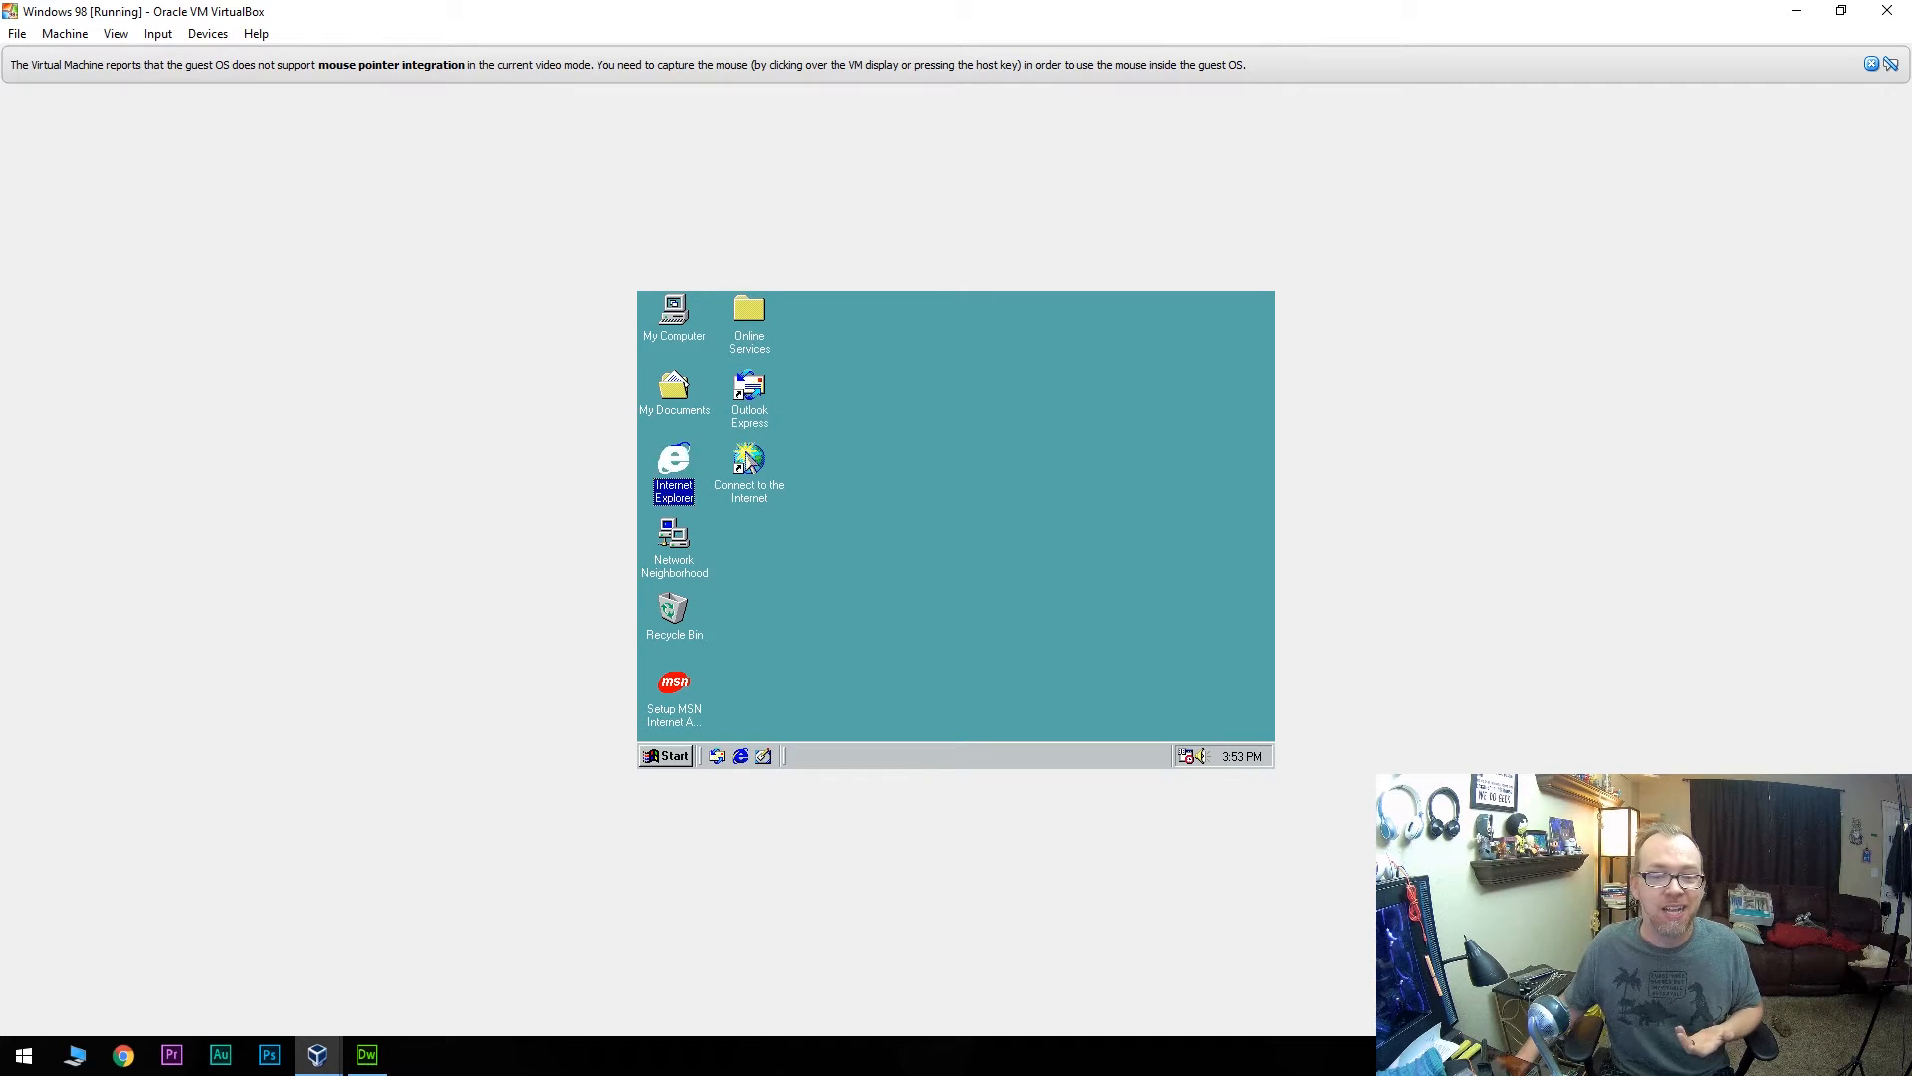
pyautogui.doubleClick(673, 462)
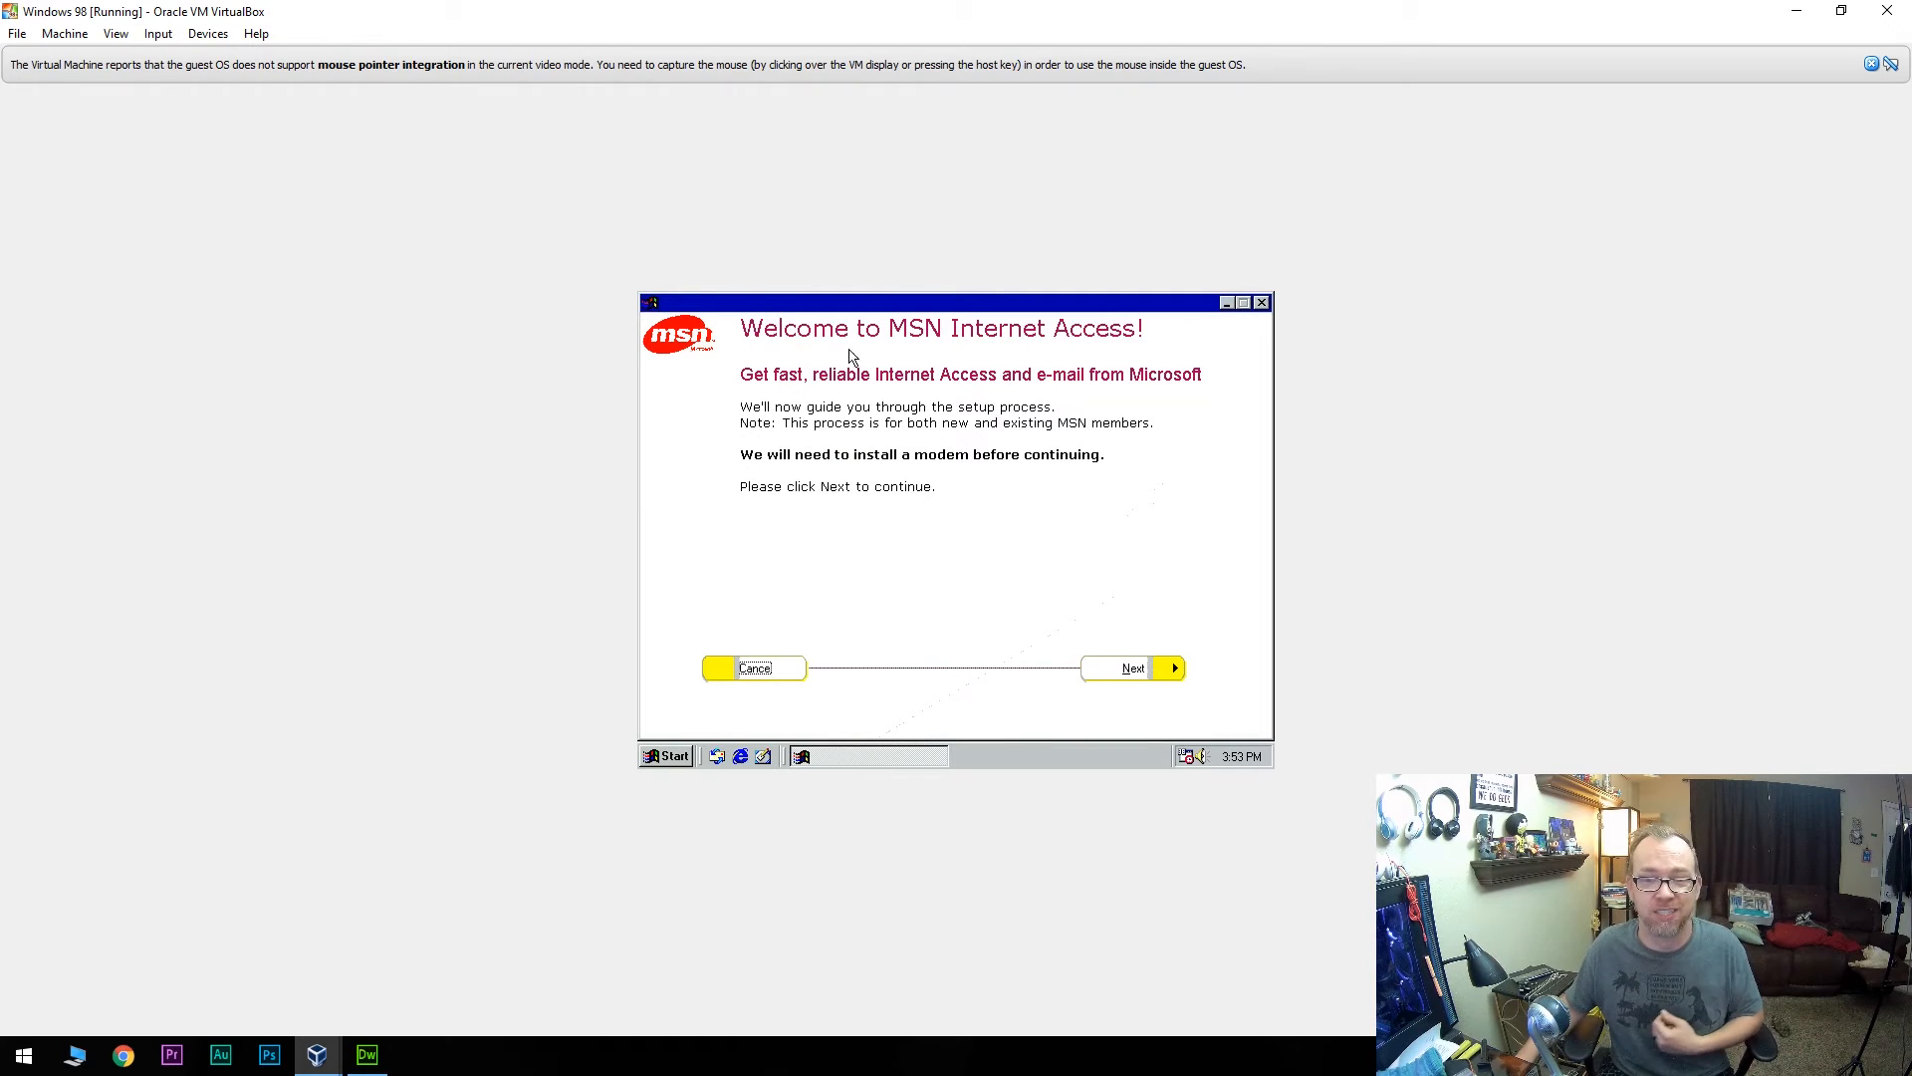
pyautogui.moveTo(946, 315)
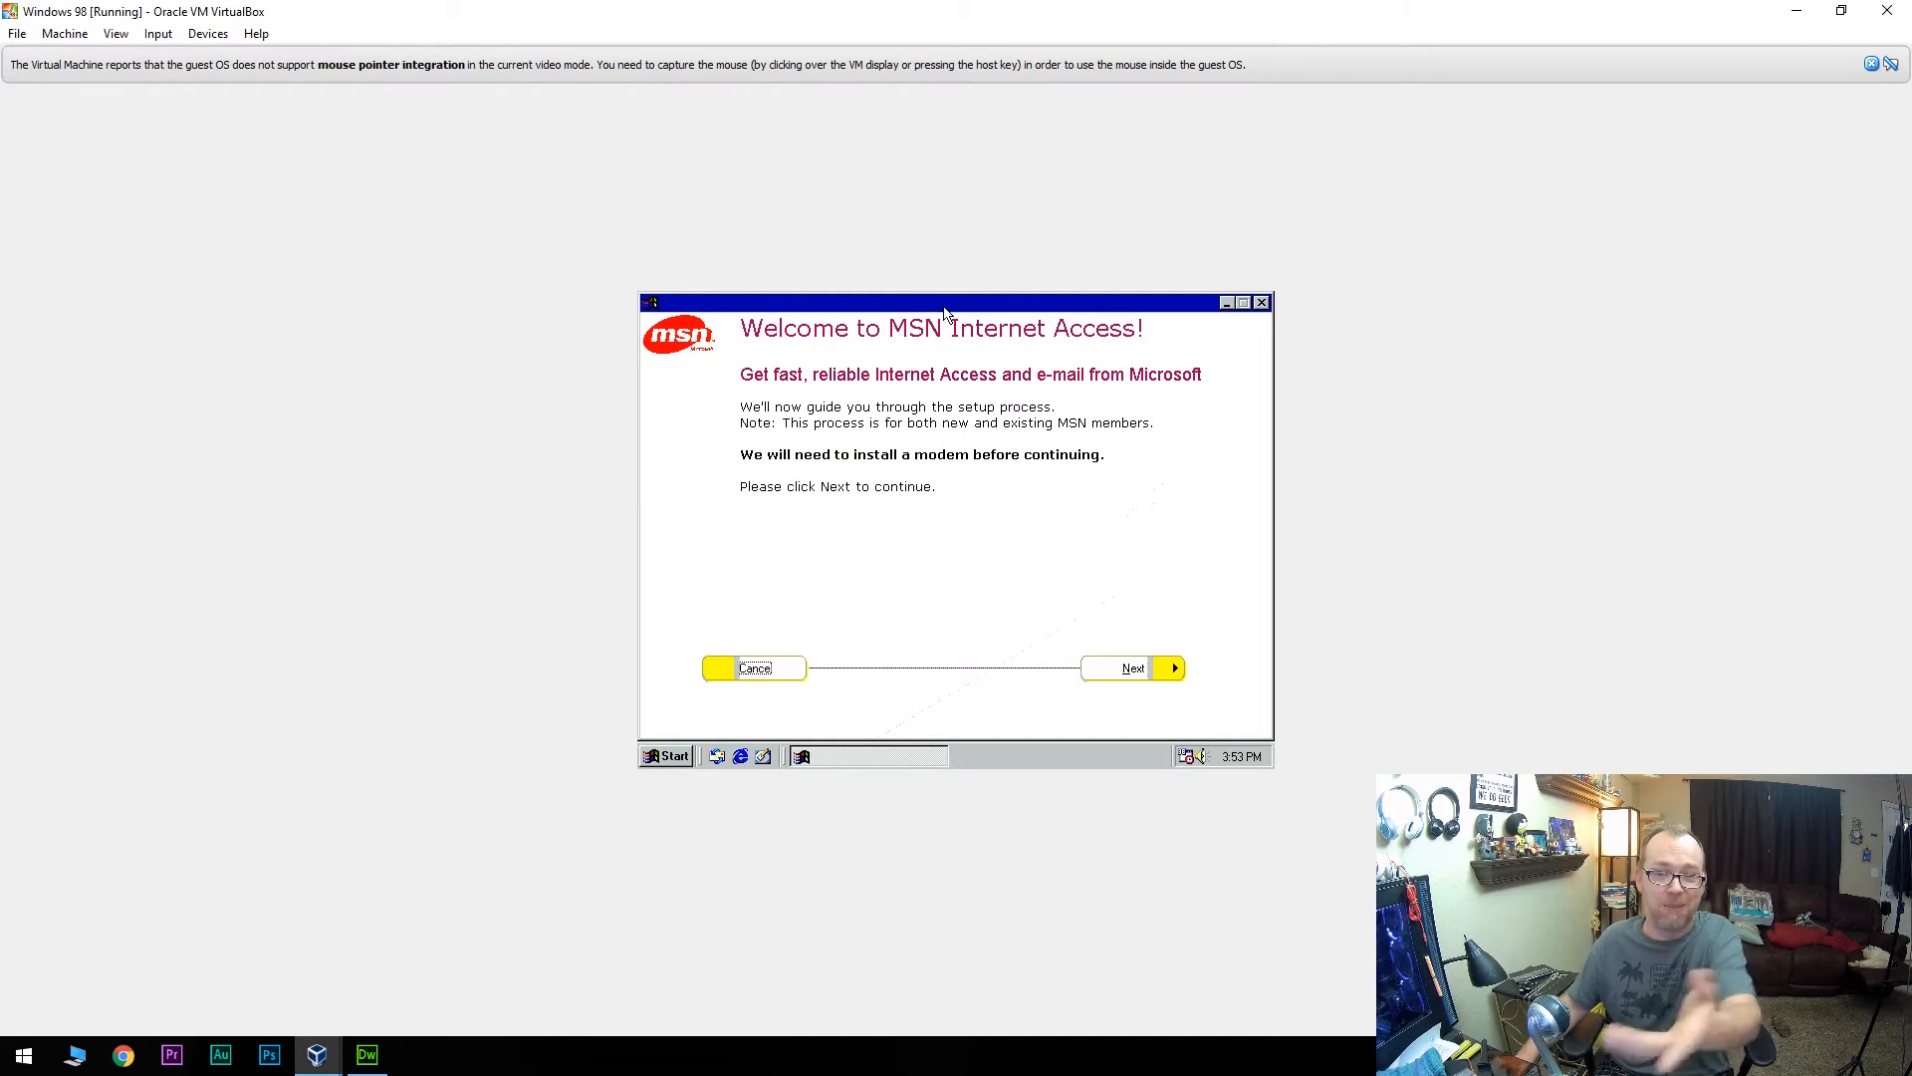
pyautogui.click(1131, 667)
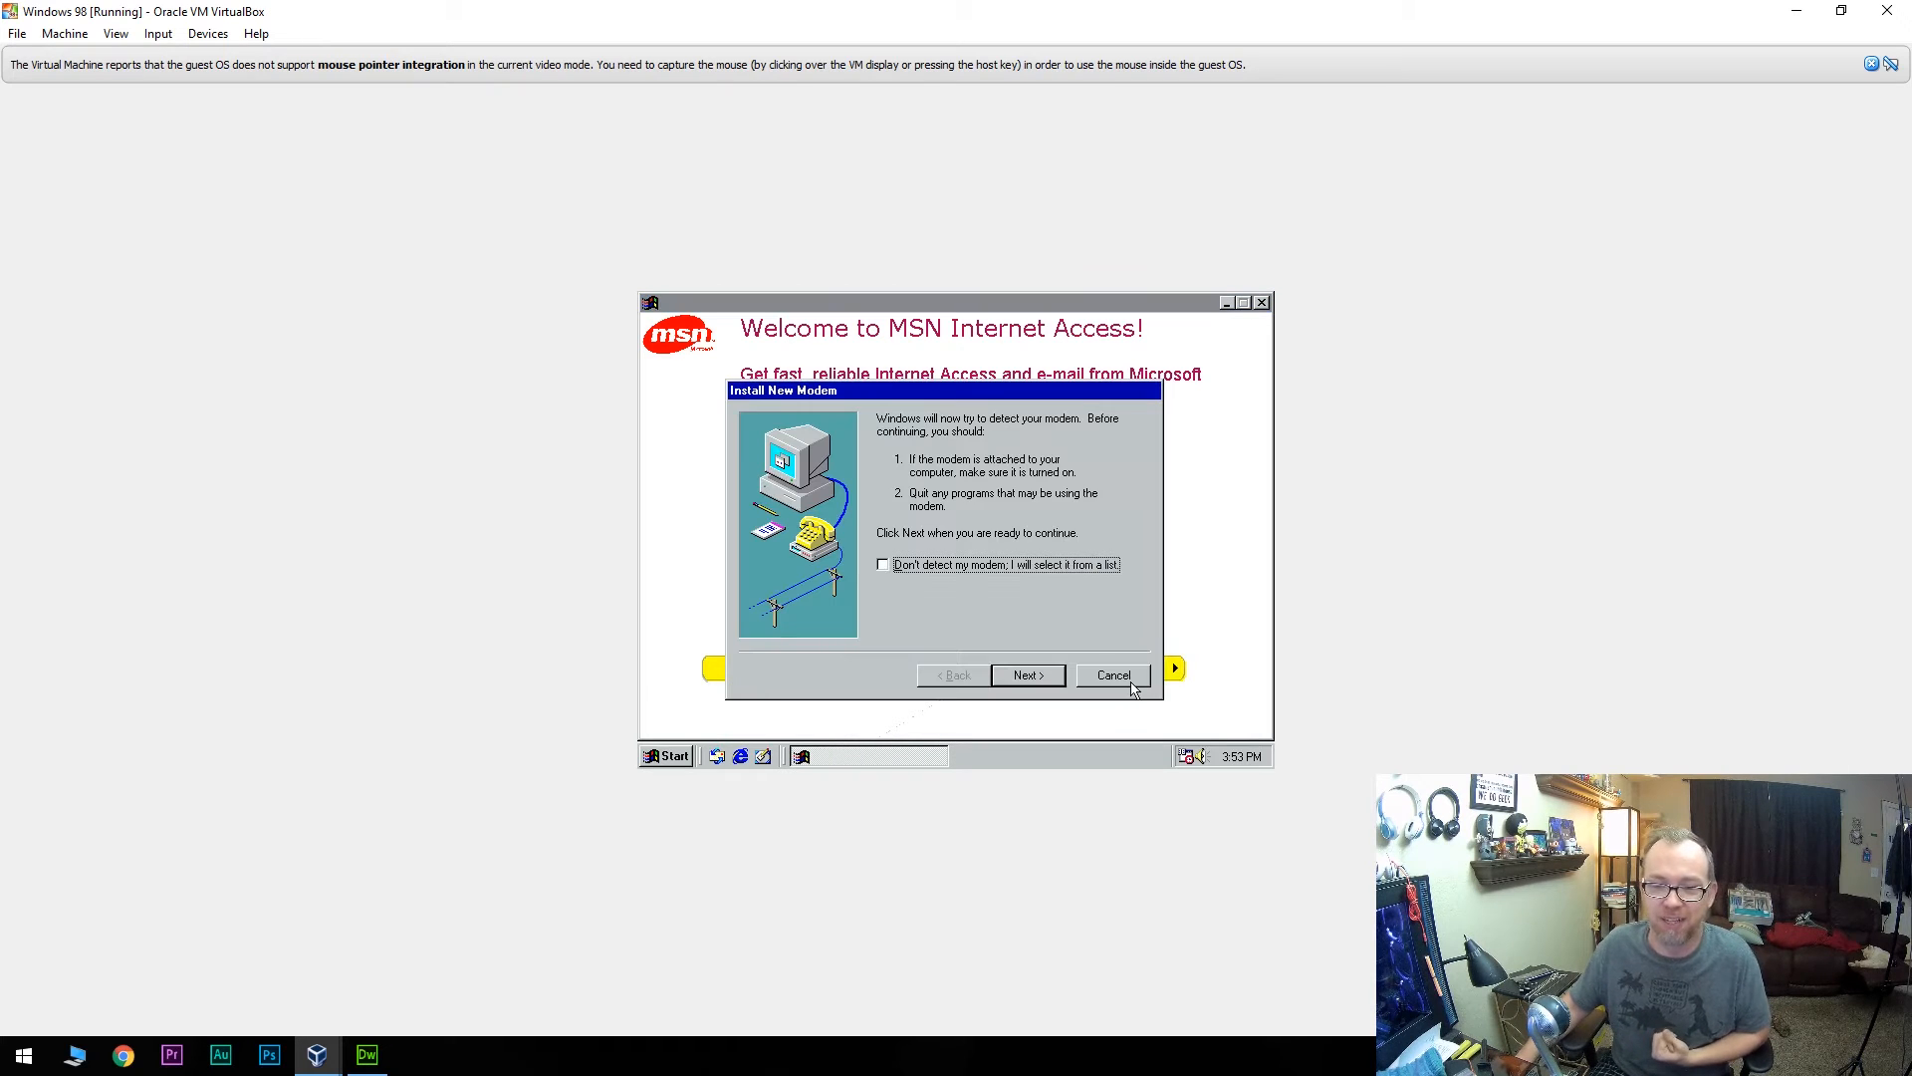
pyautogui.moveTo(1060, 643)
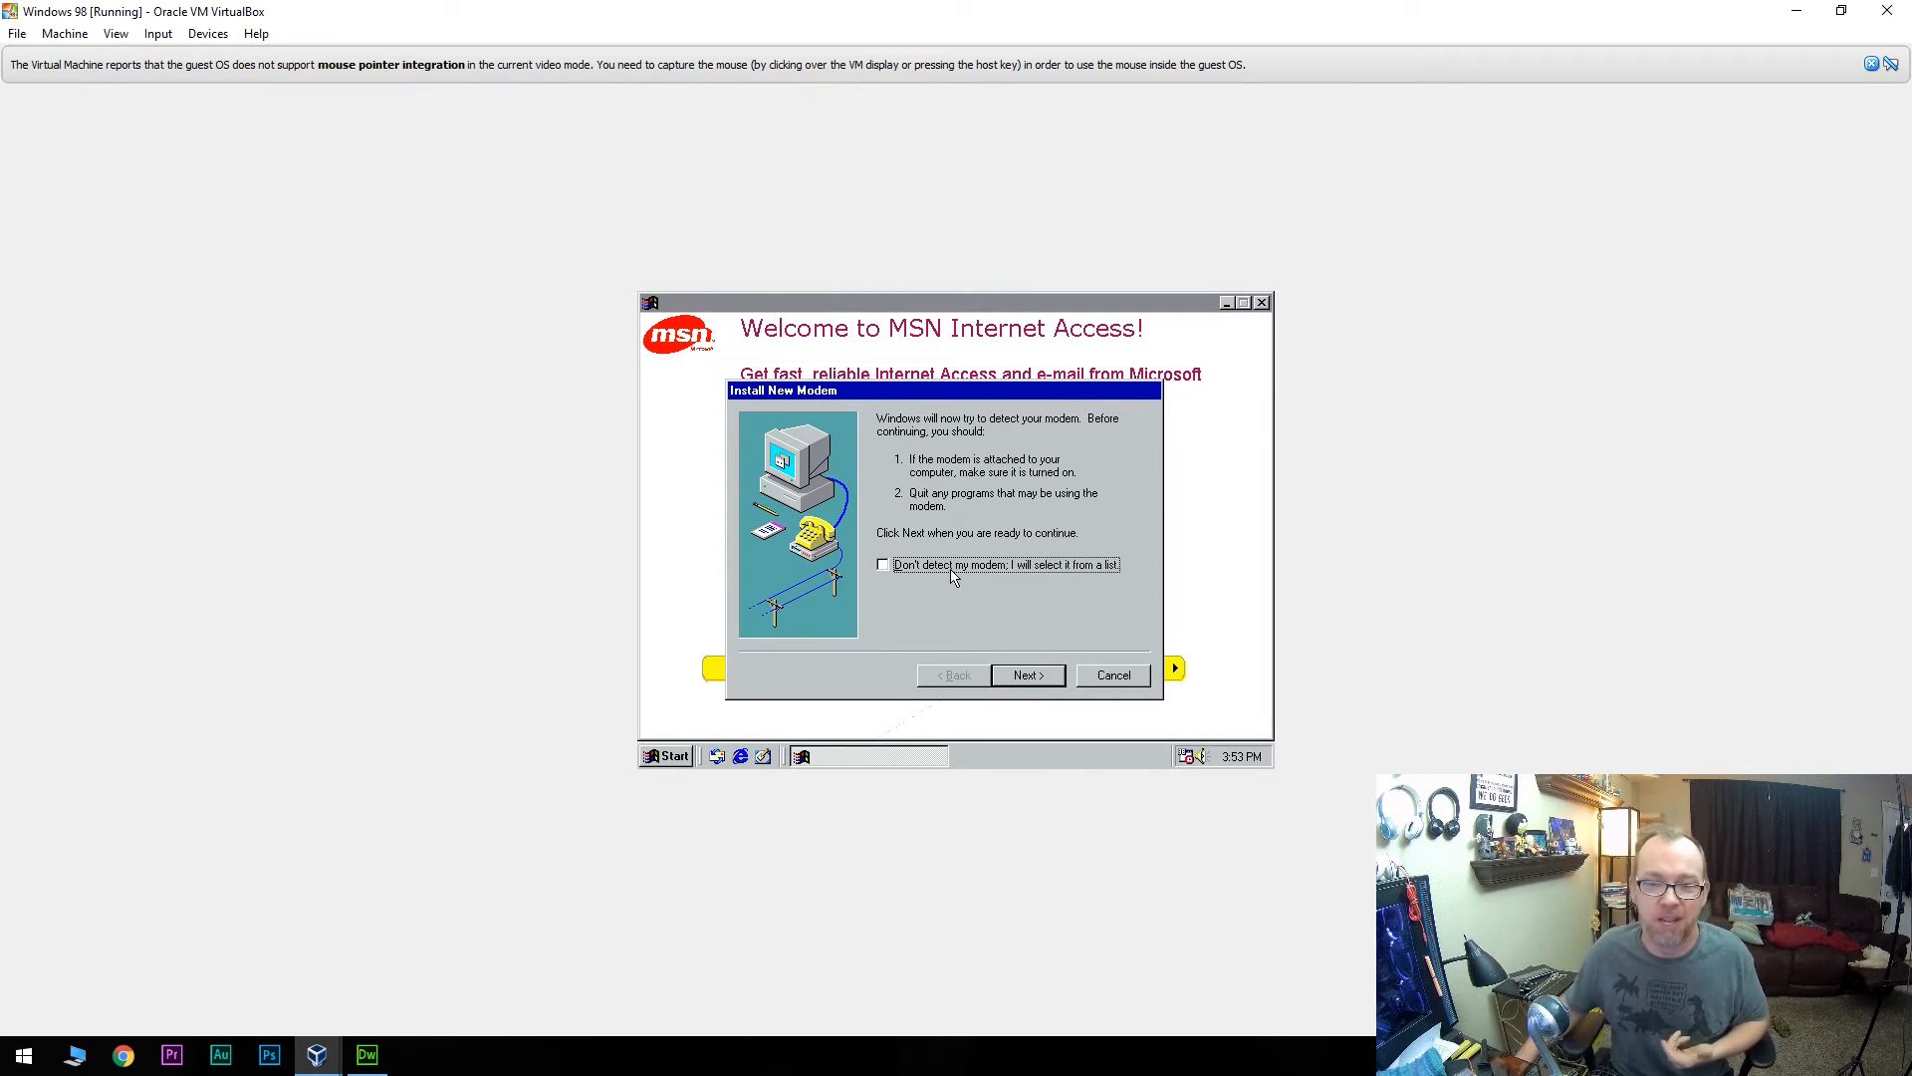
pyautogui.click(881, 564)
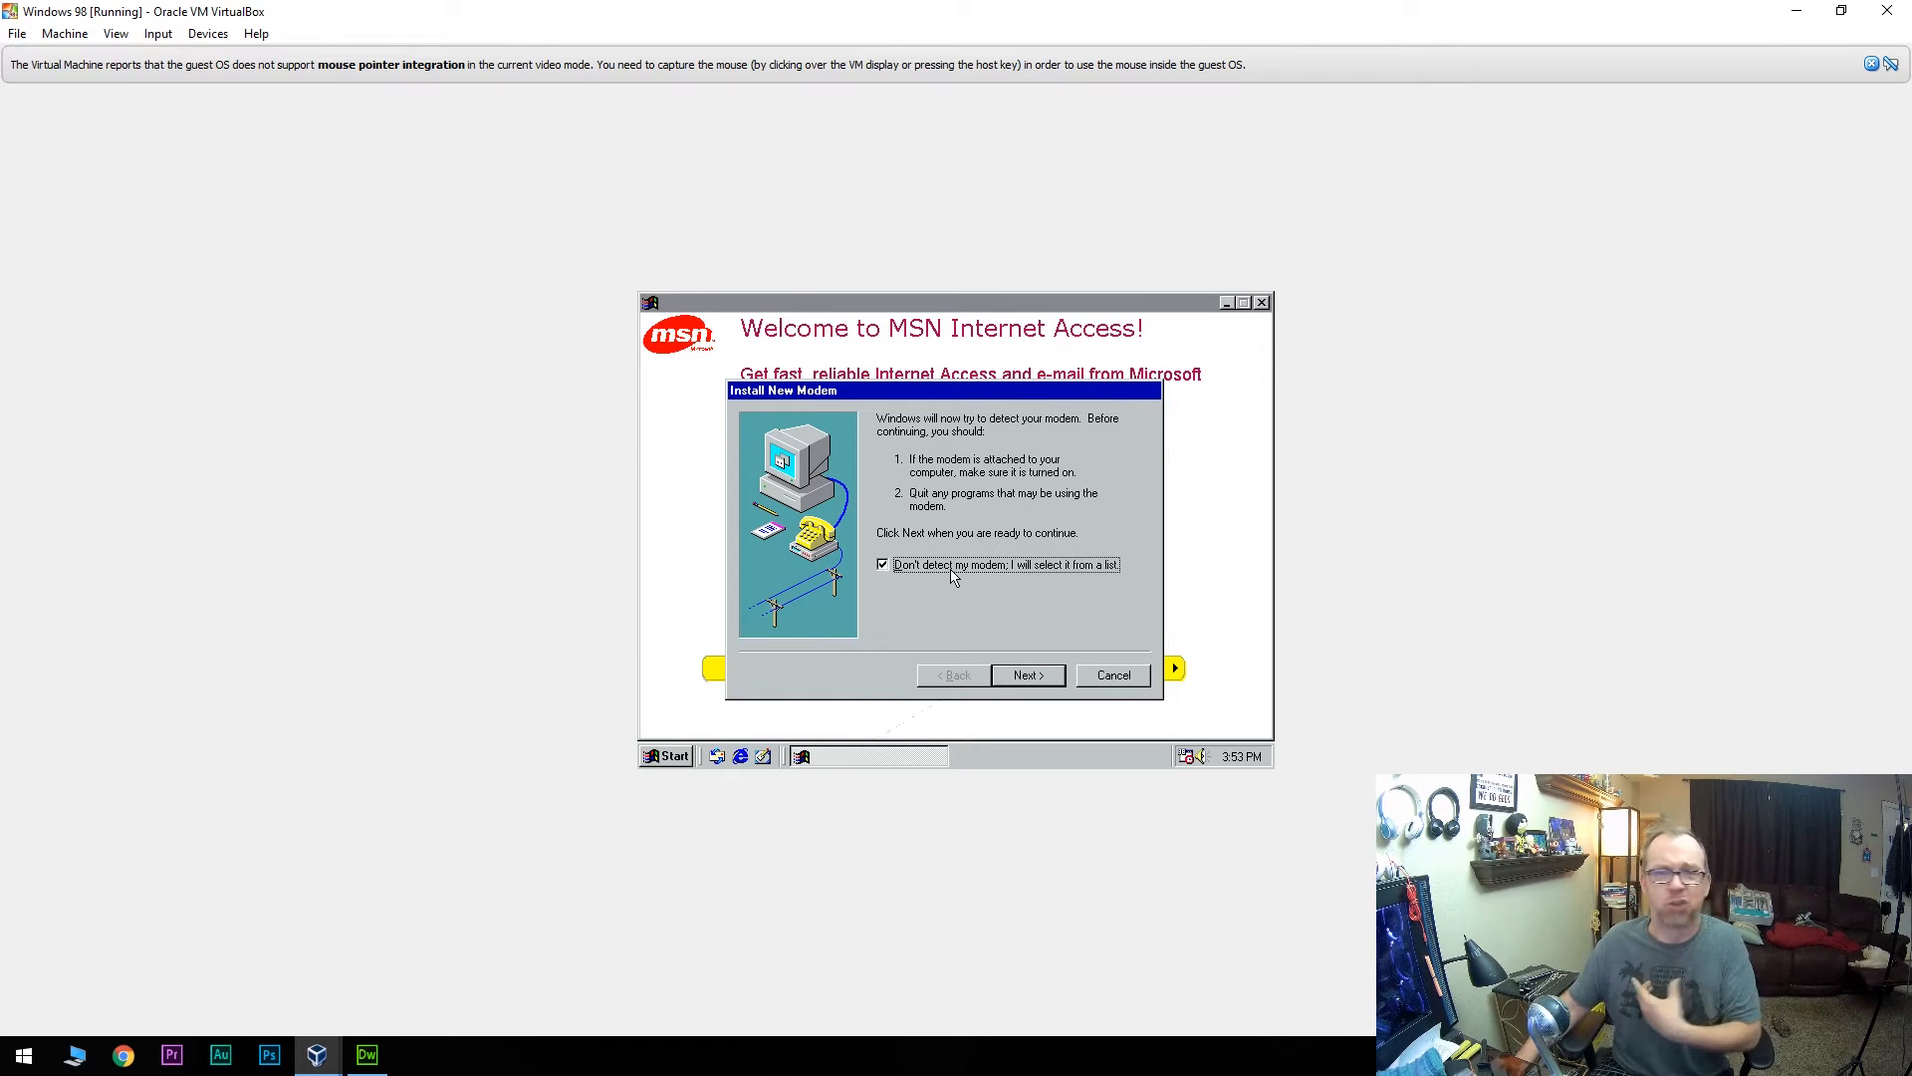
pyautogui.moveTo(1005, 685)
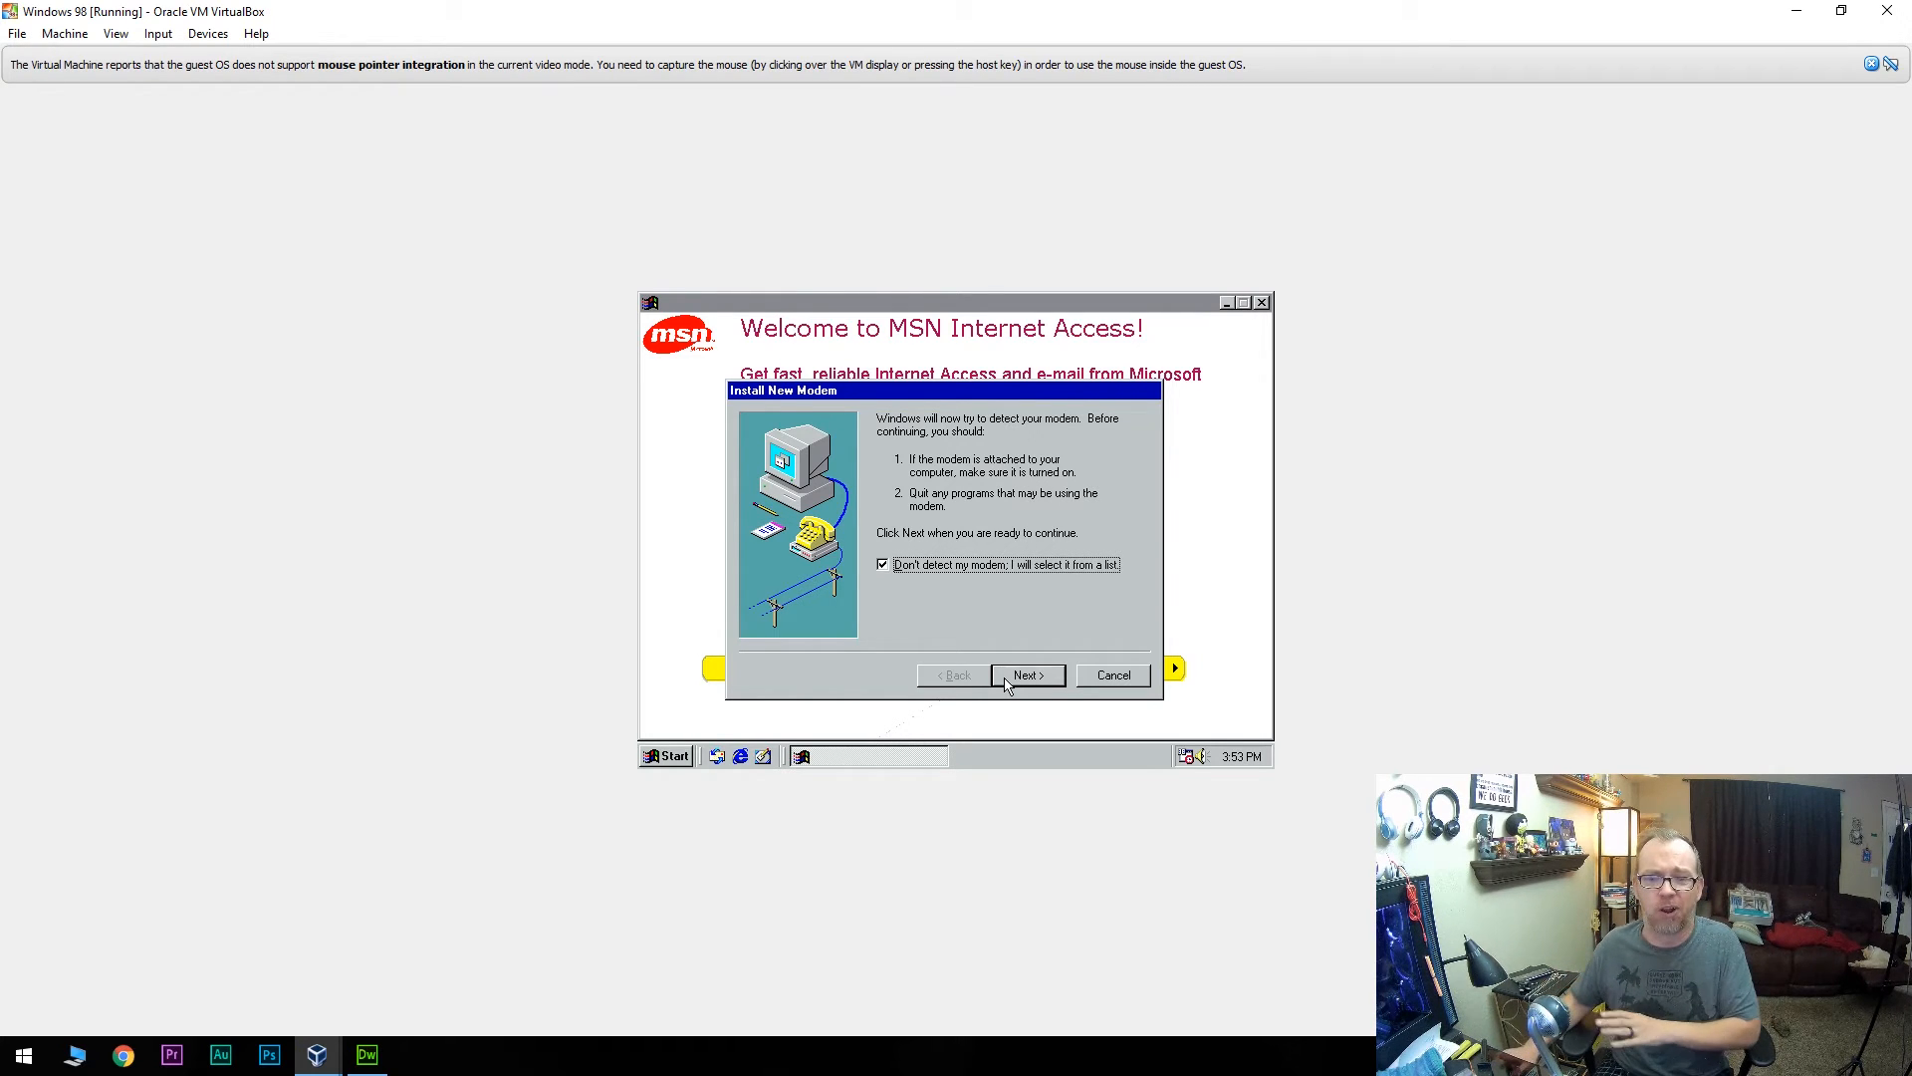
pyautogui.click(1028, 675)
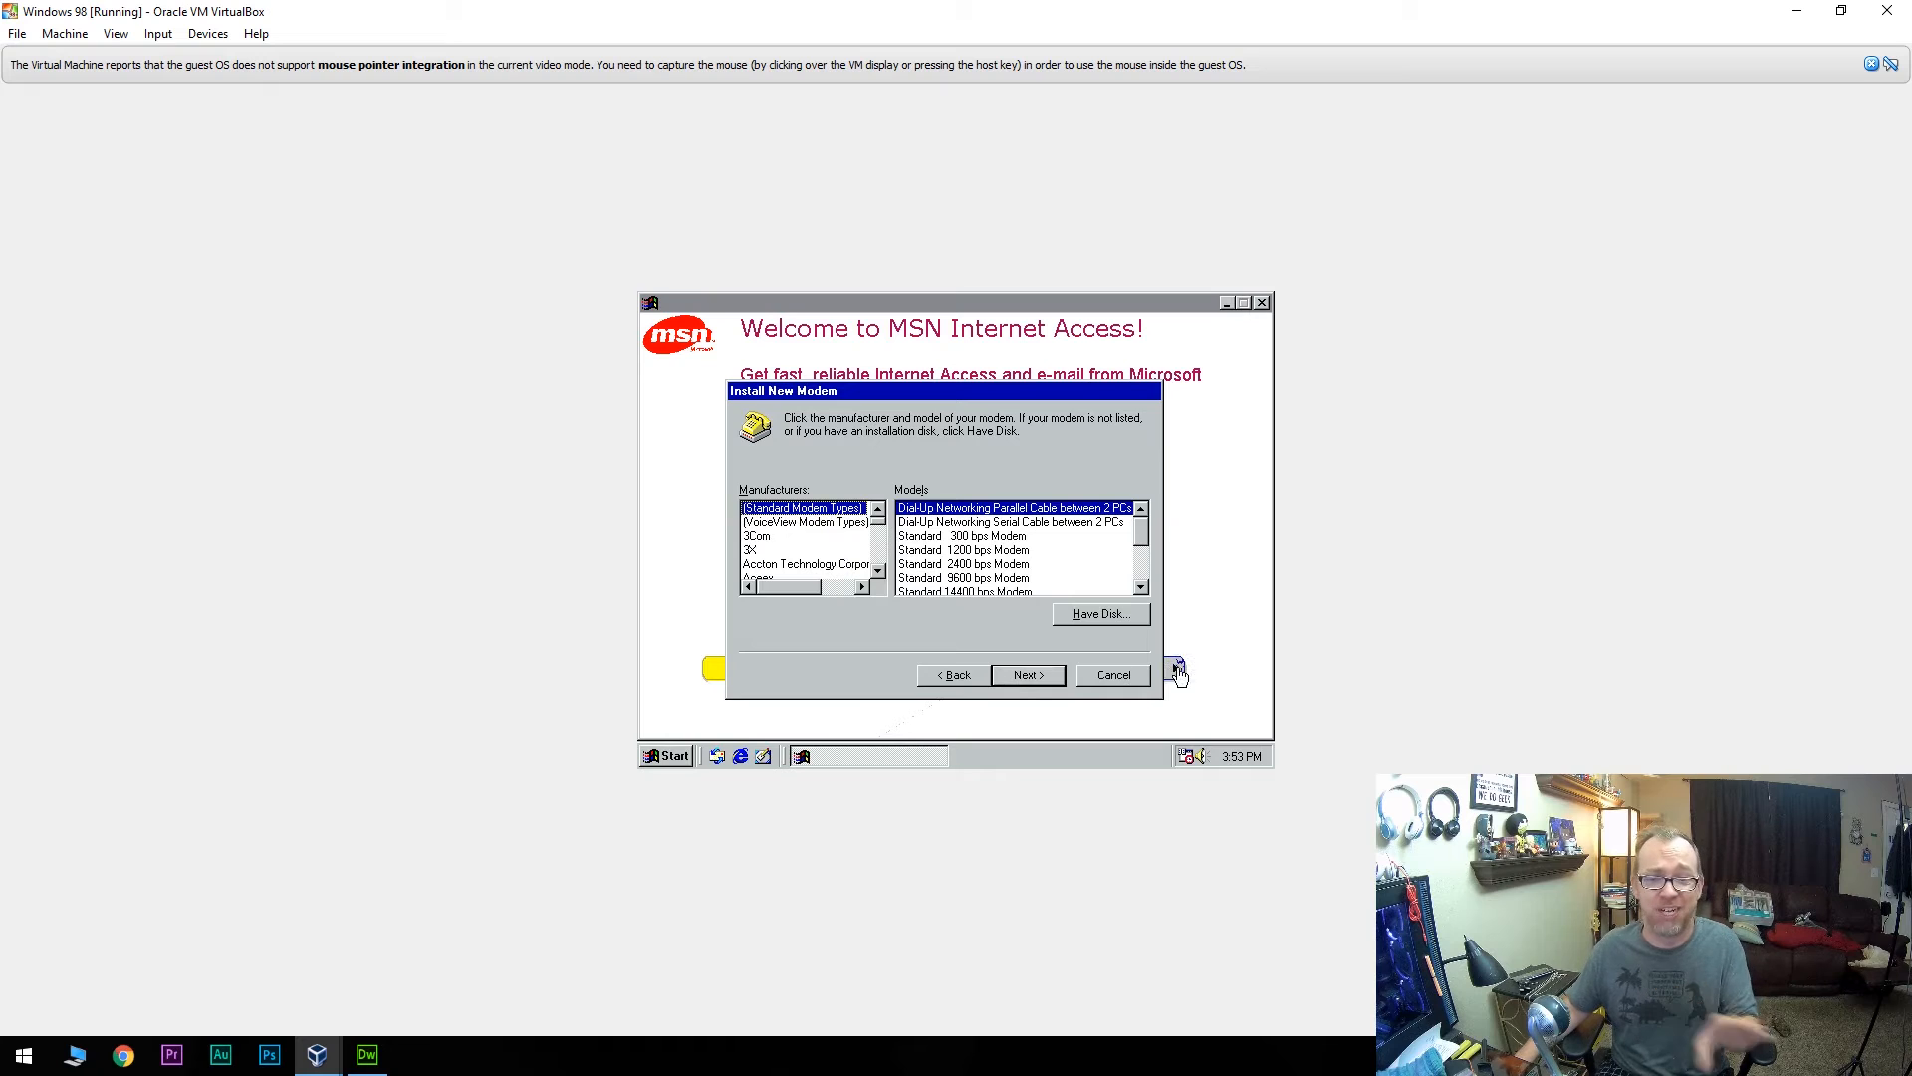
pyautogui.click(1113, 675)
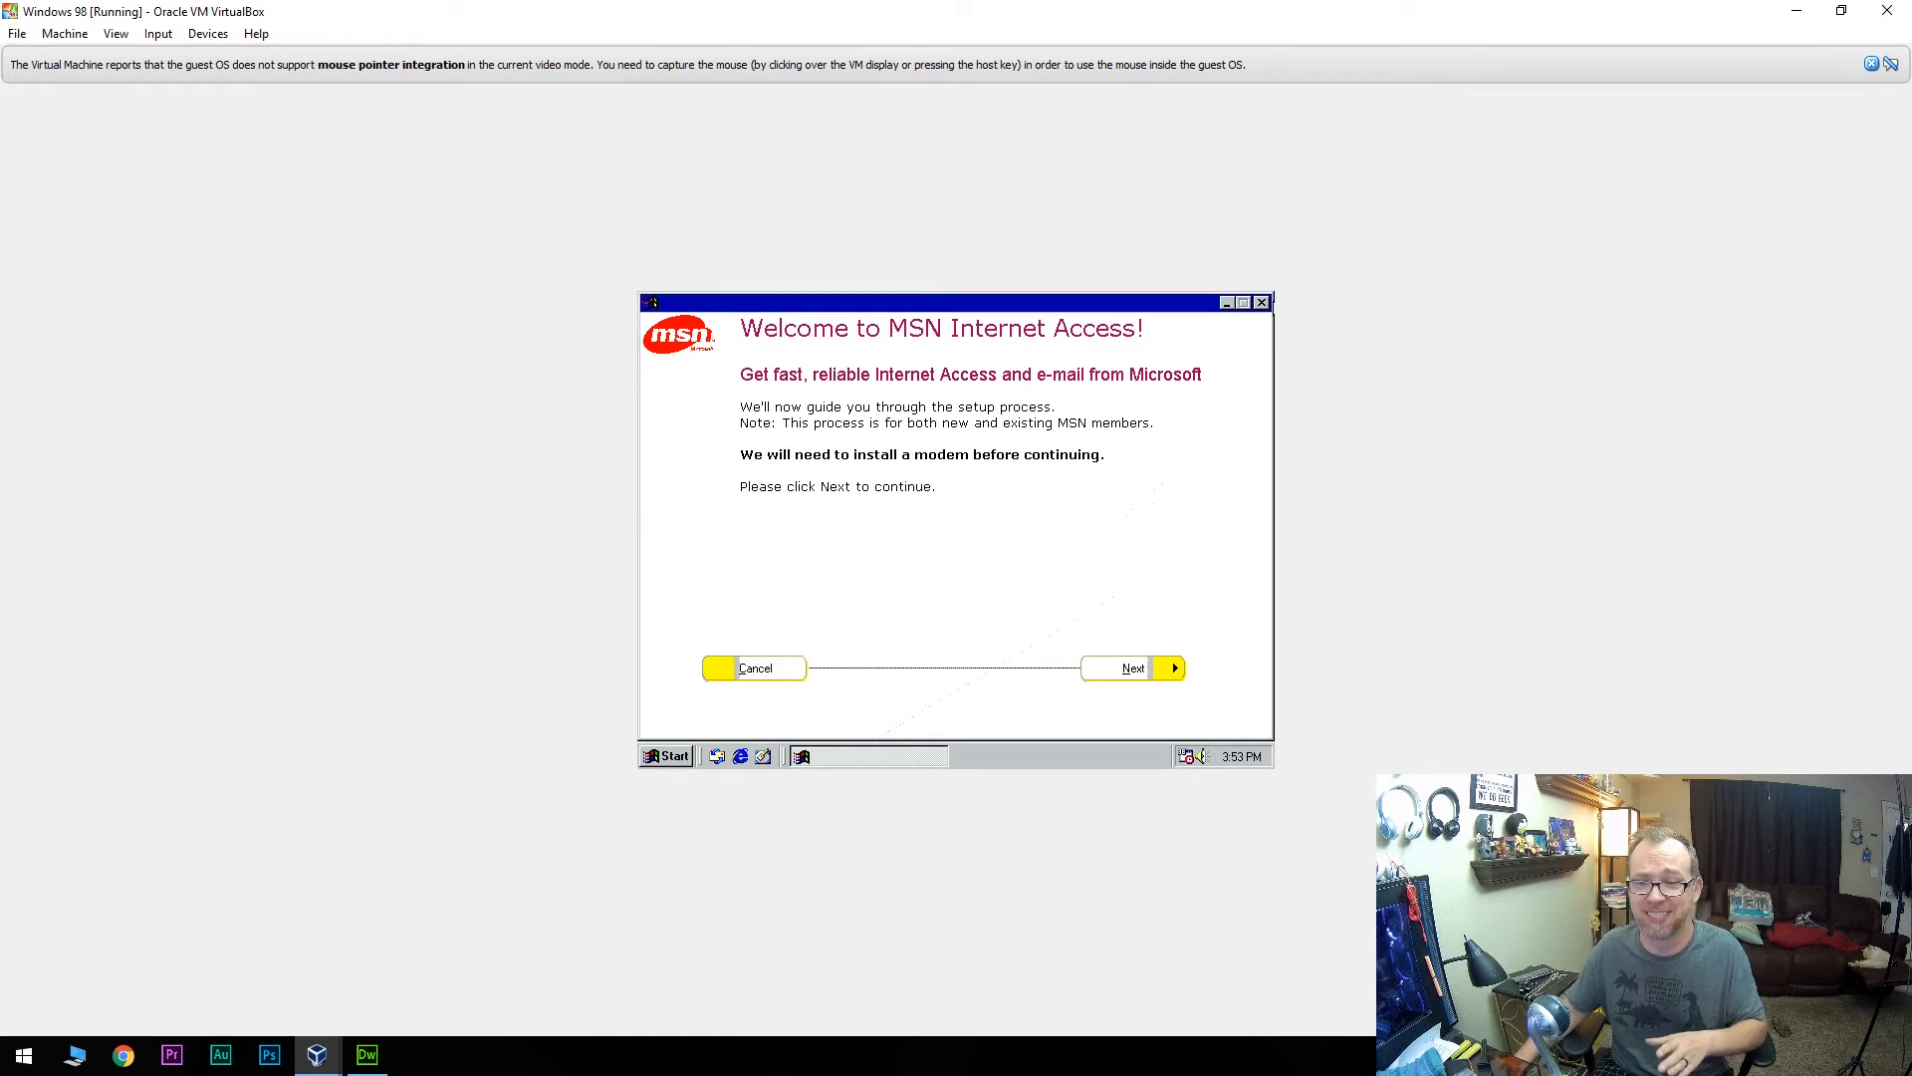
pyautogui.click(756, 667)
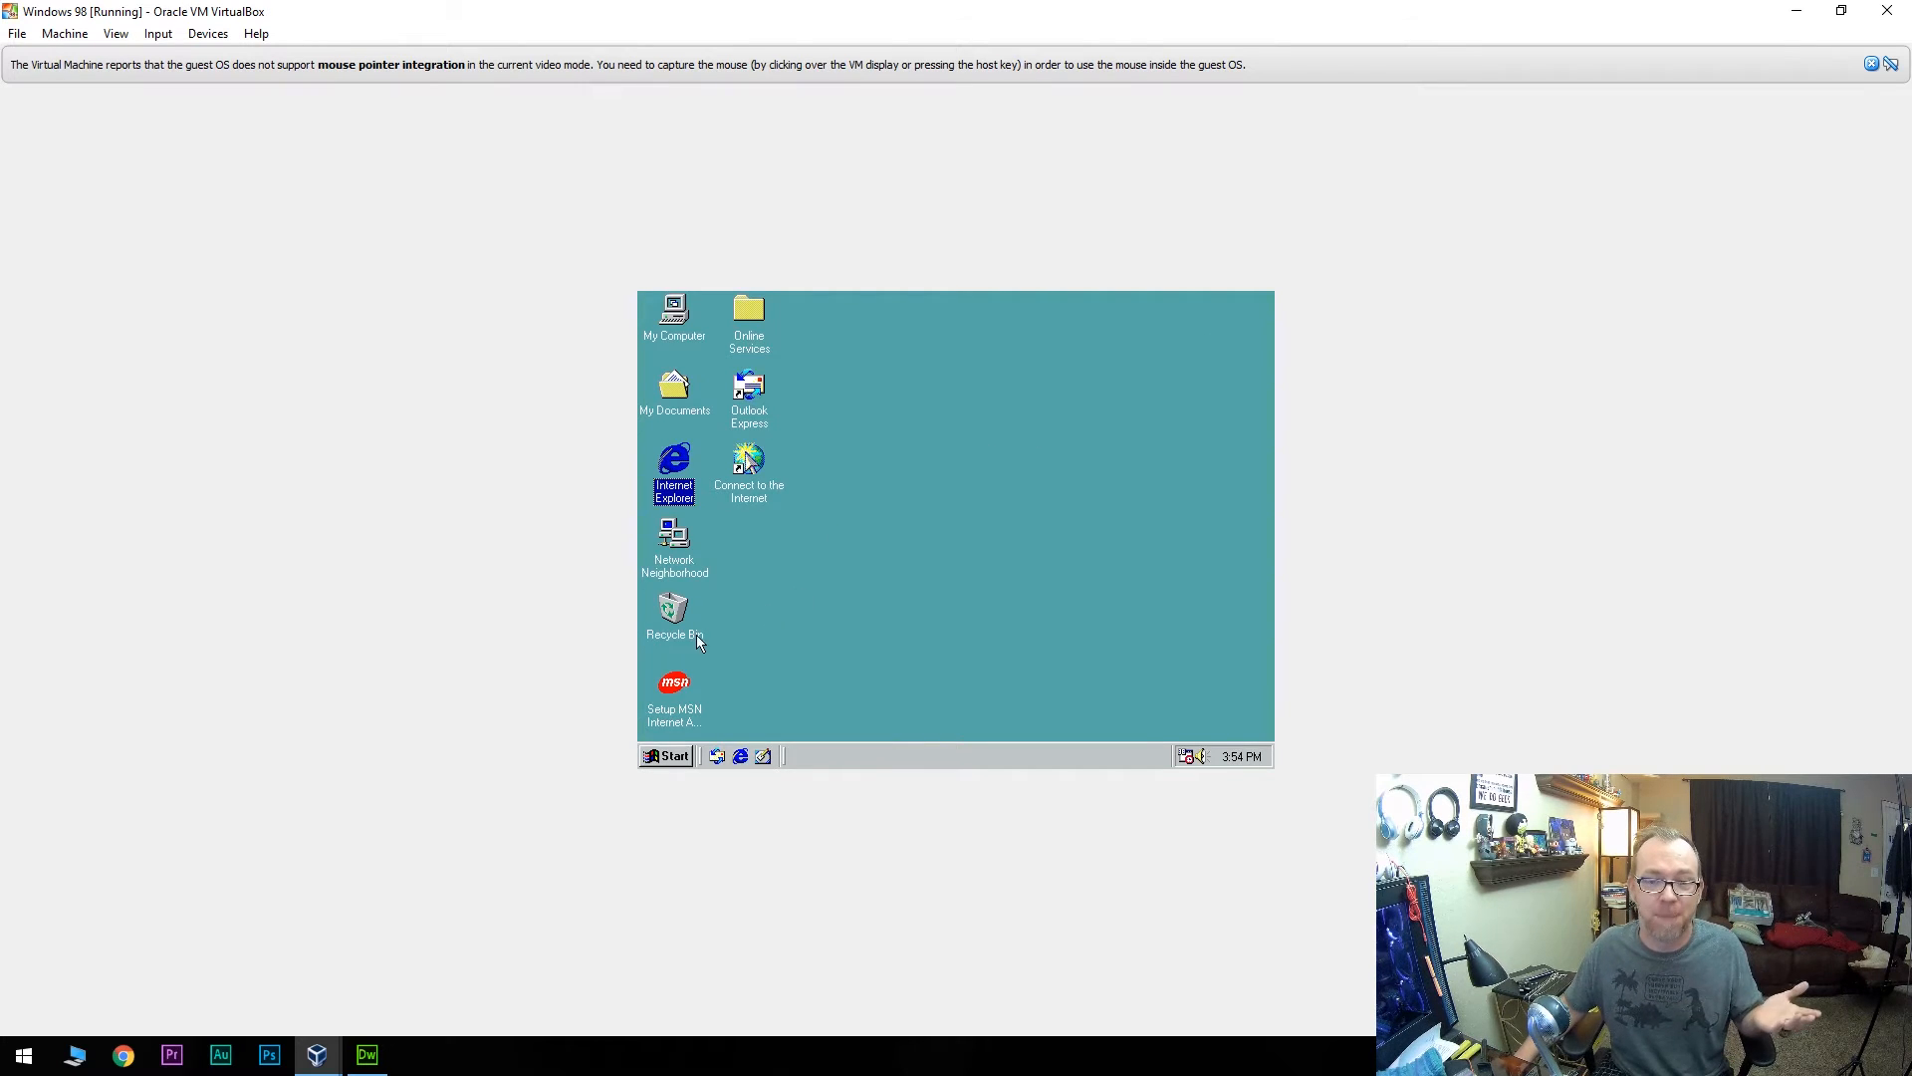
pyautogui.click(673, 687)
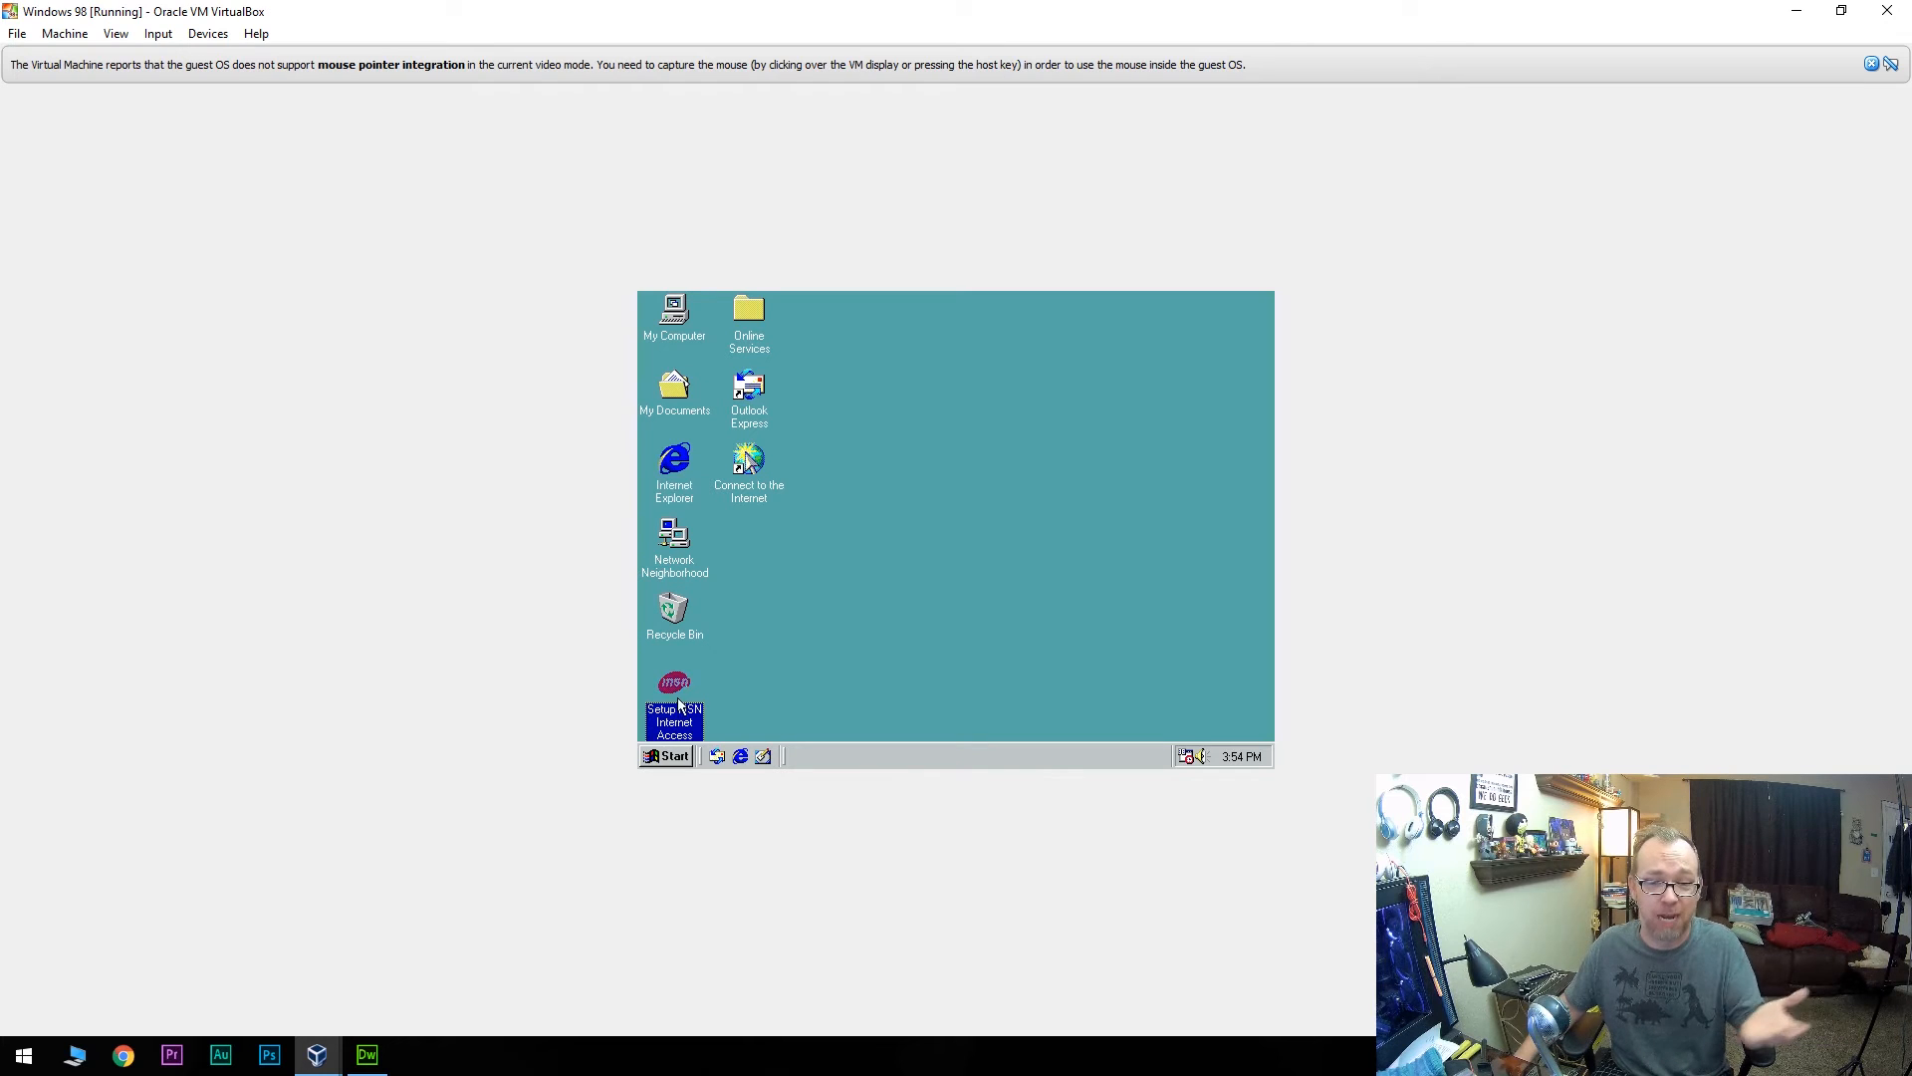
pyautogui.moveTo(761, 645)
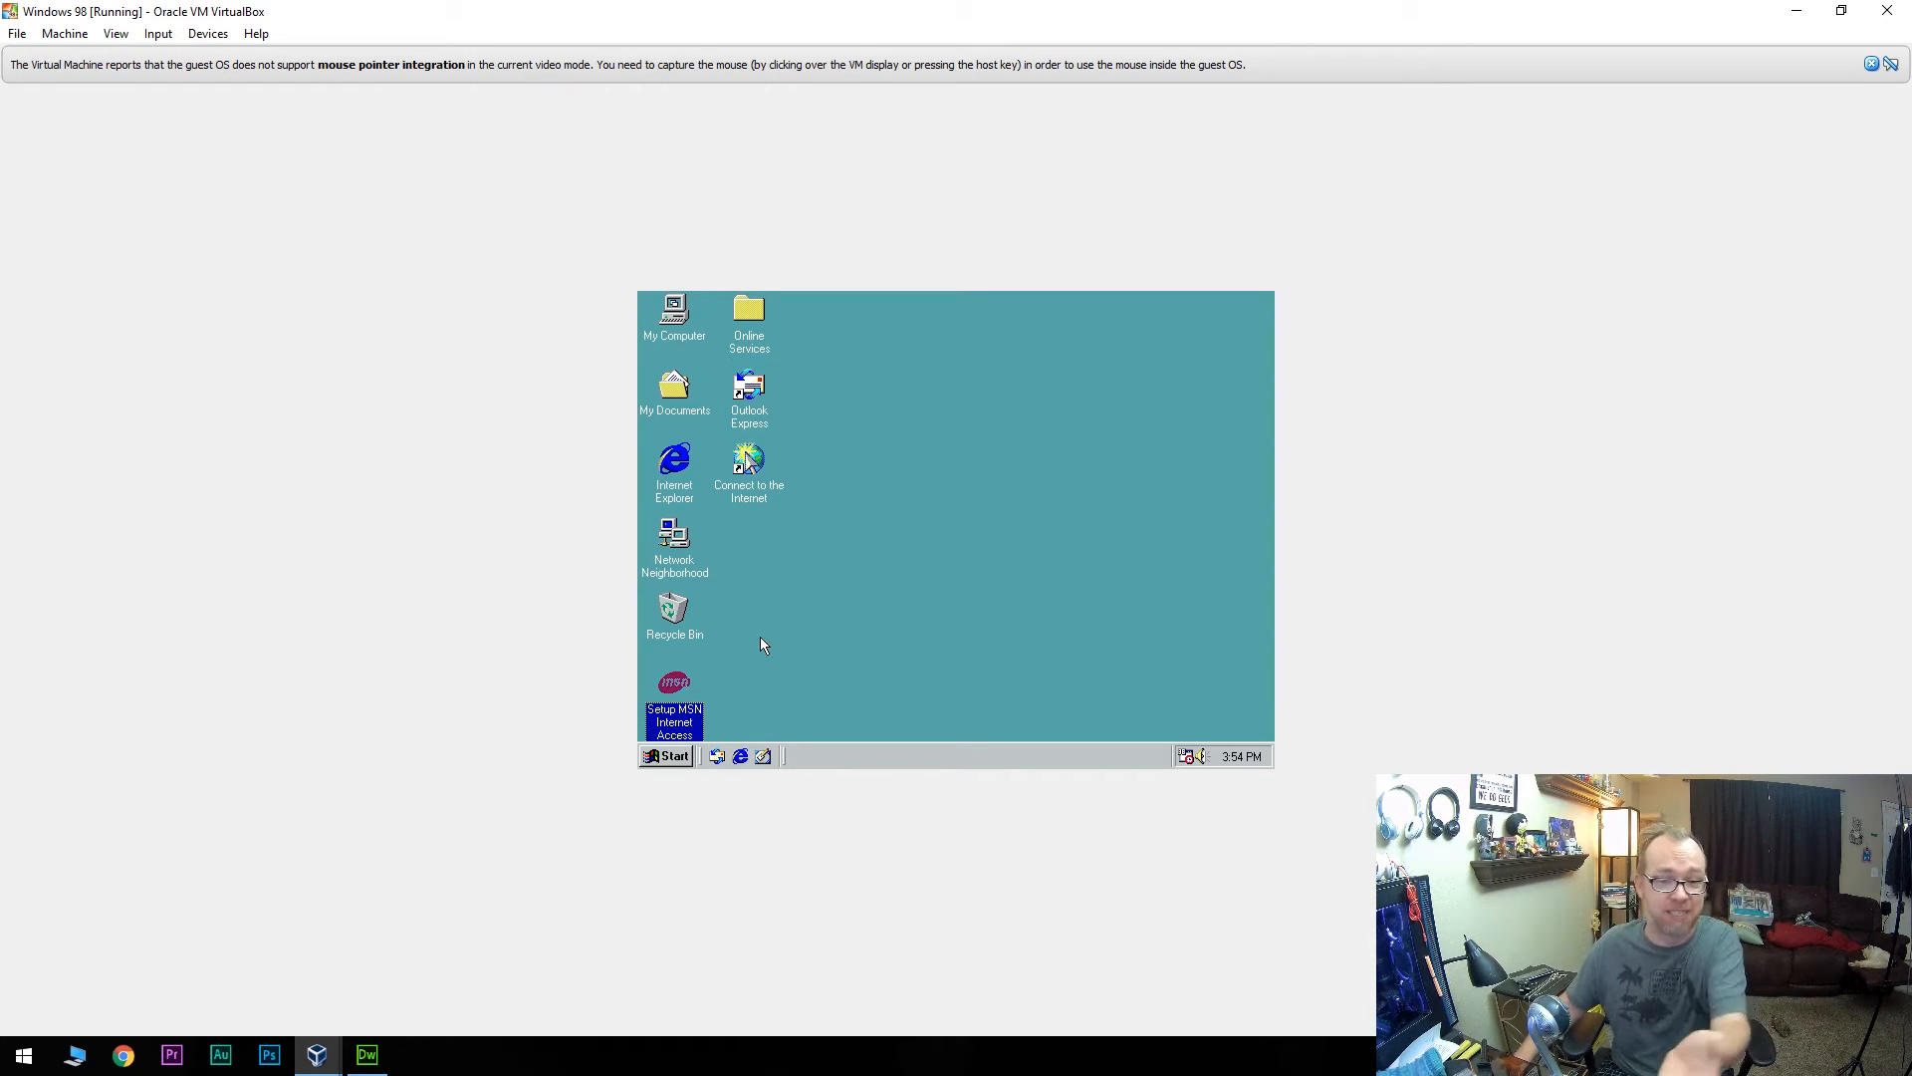
pyautogui.click(749, 390)
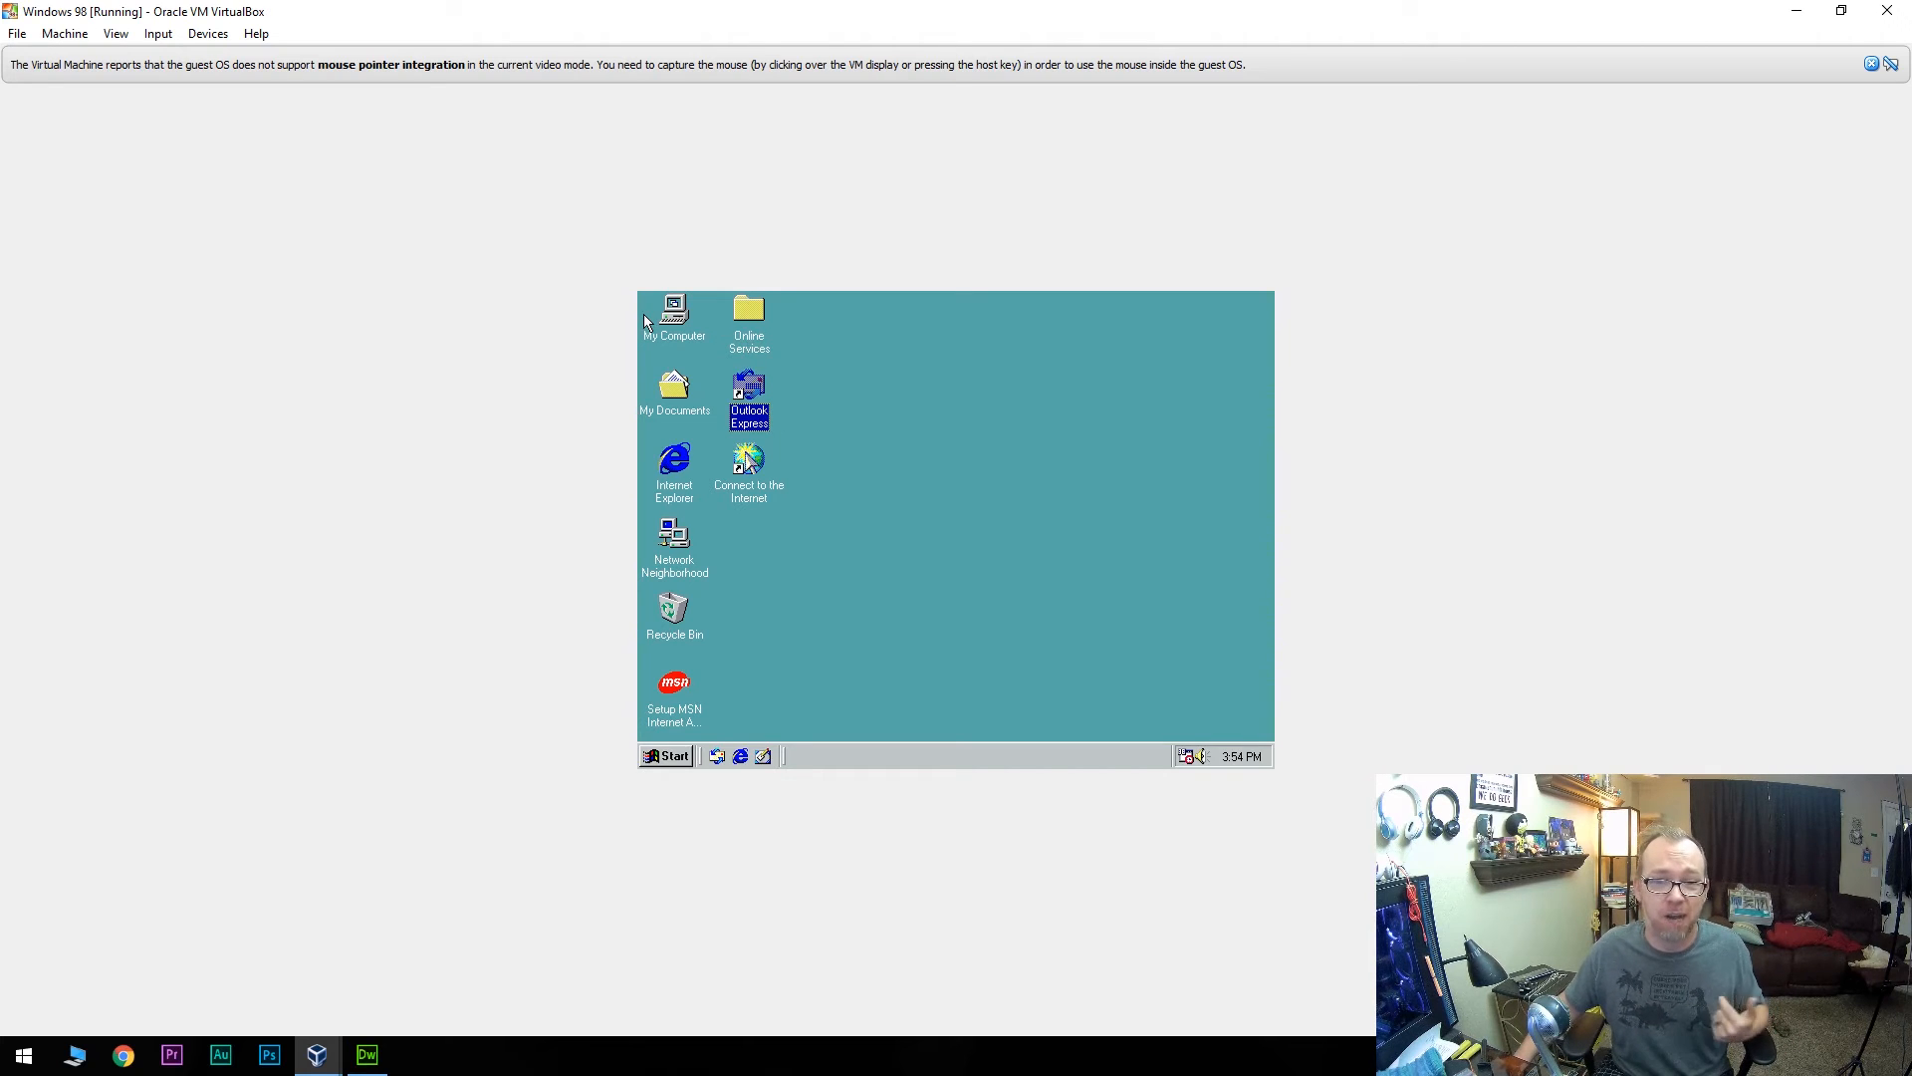
pyautogui.doubleClick(673, 384)
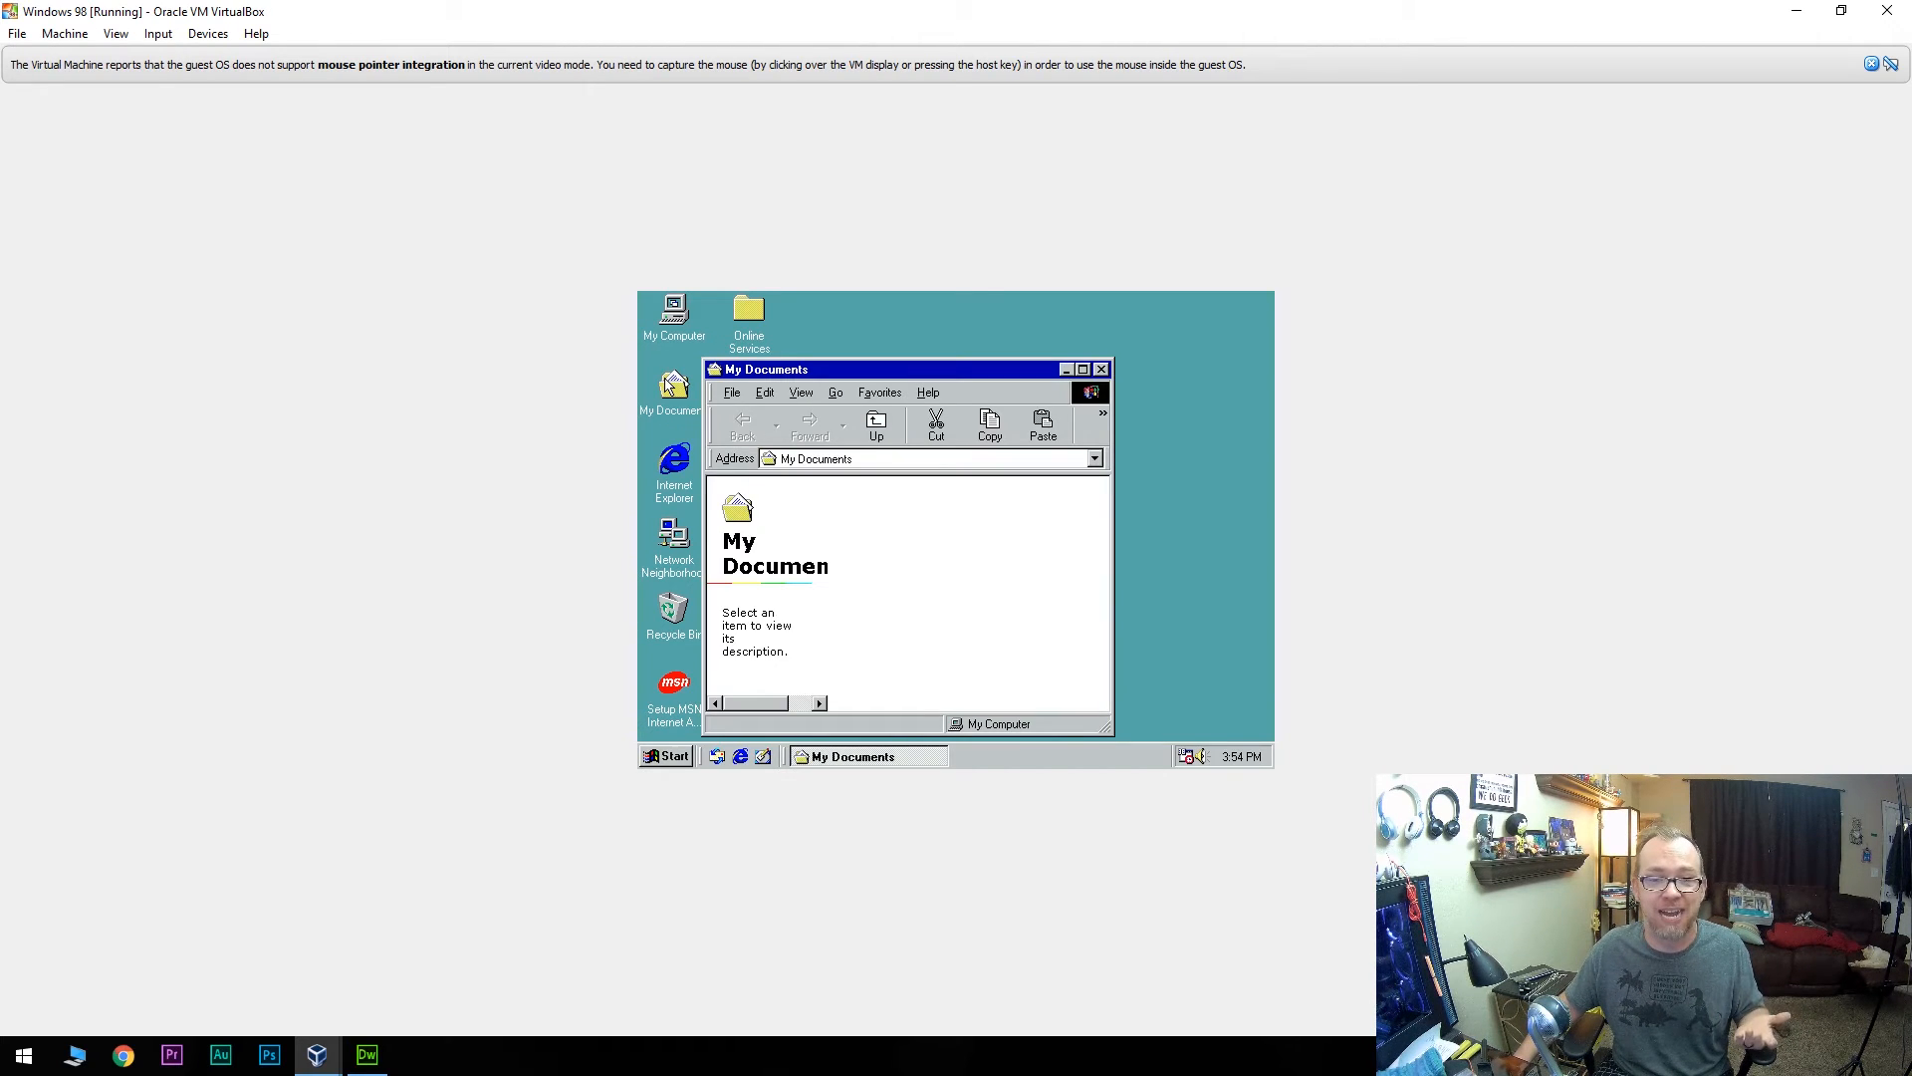
pyautogui.moveTo(932, 627)
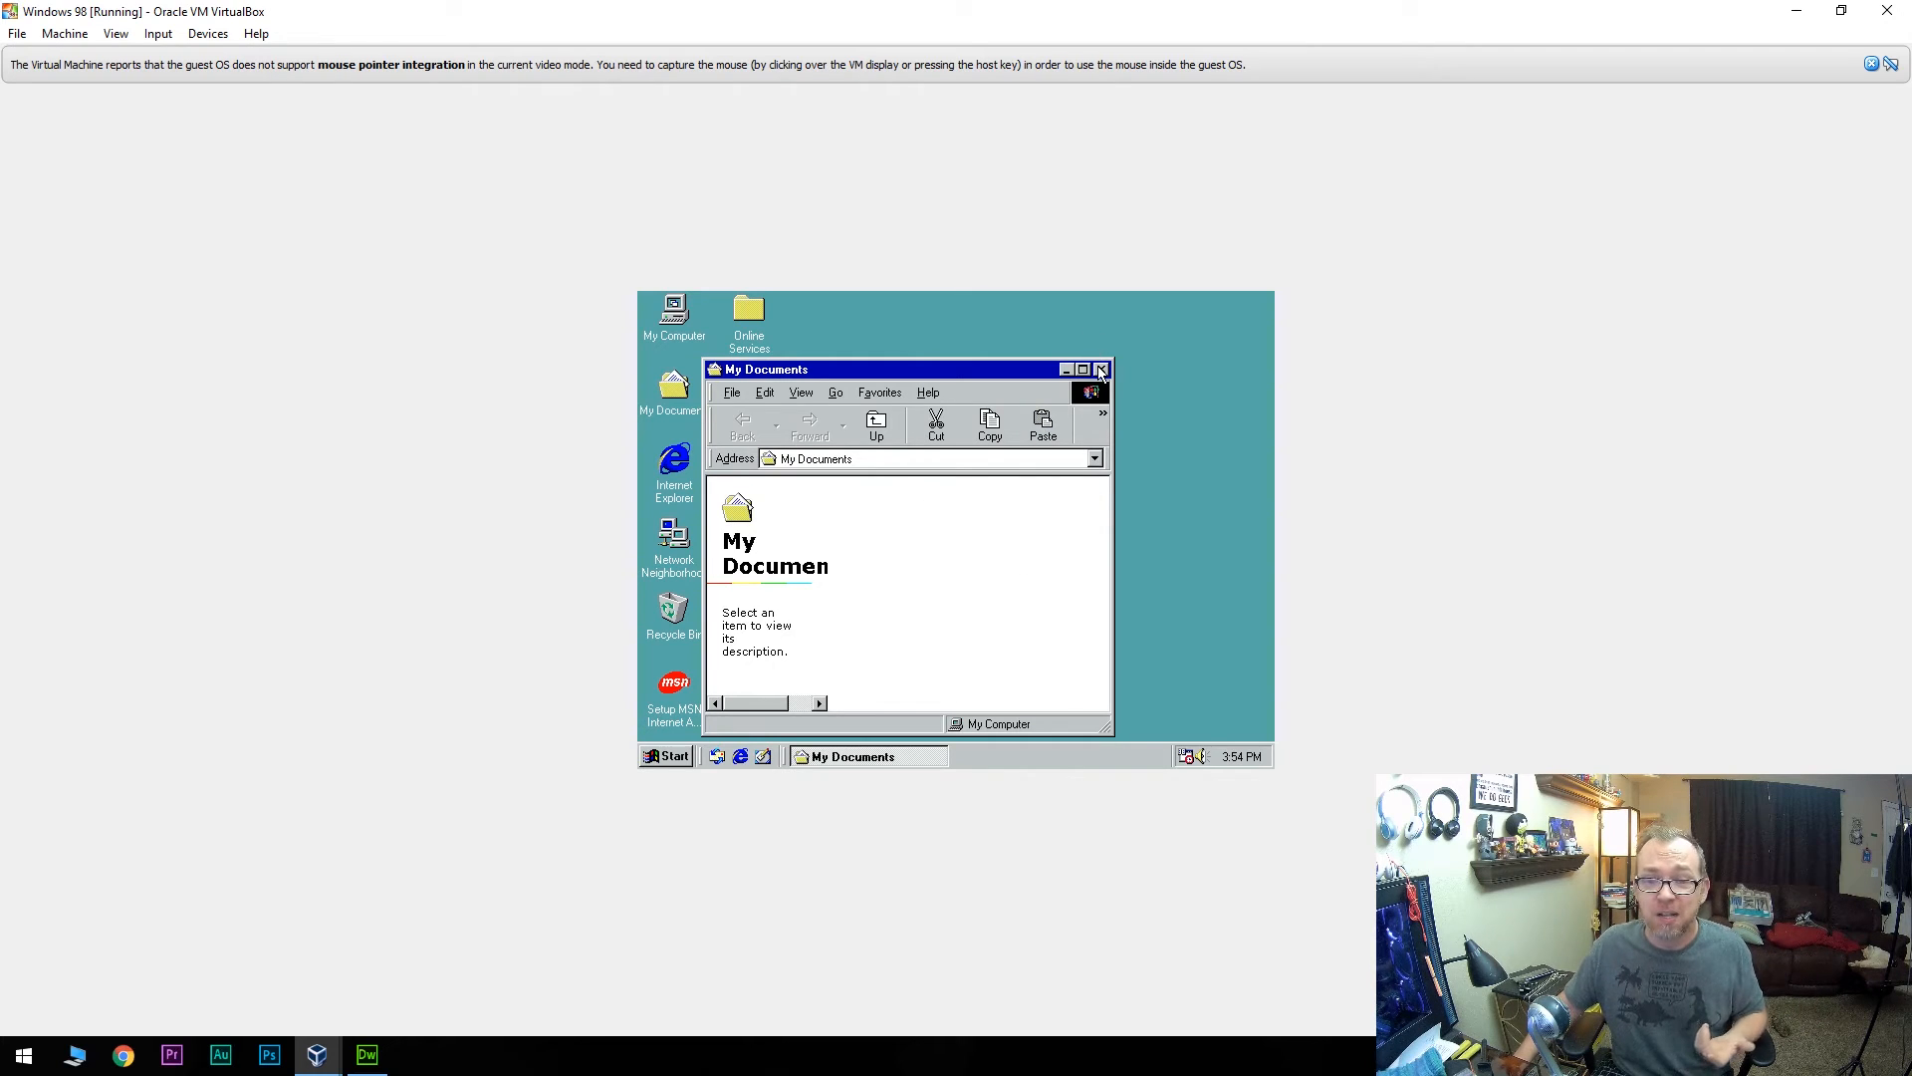
pyautogui.click(1100, 370)
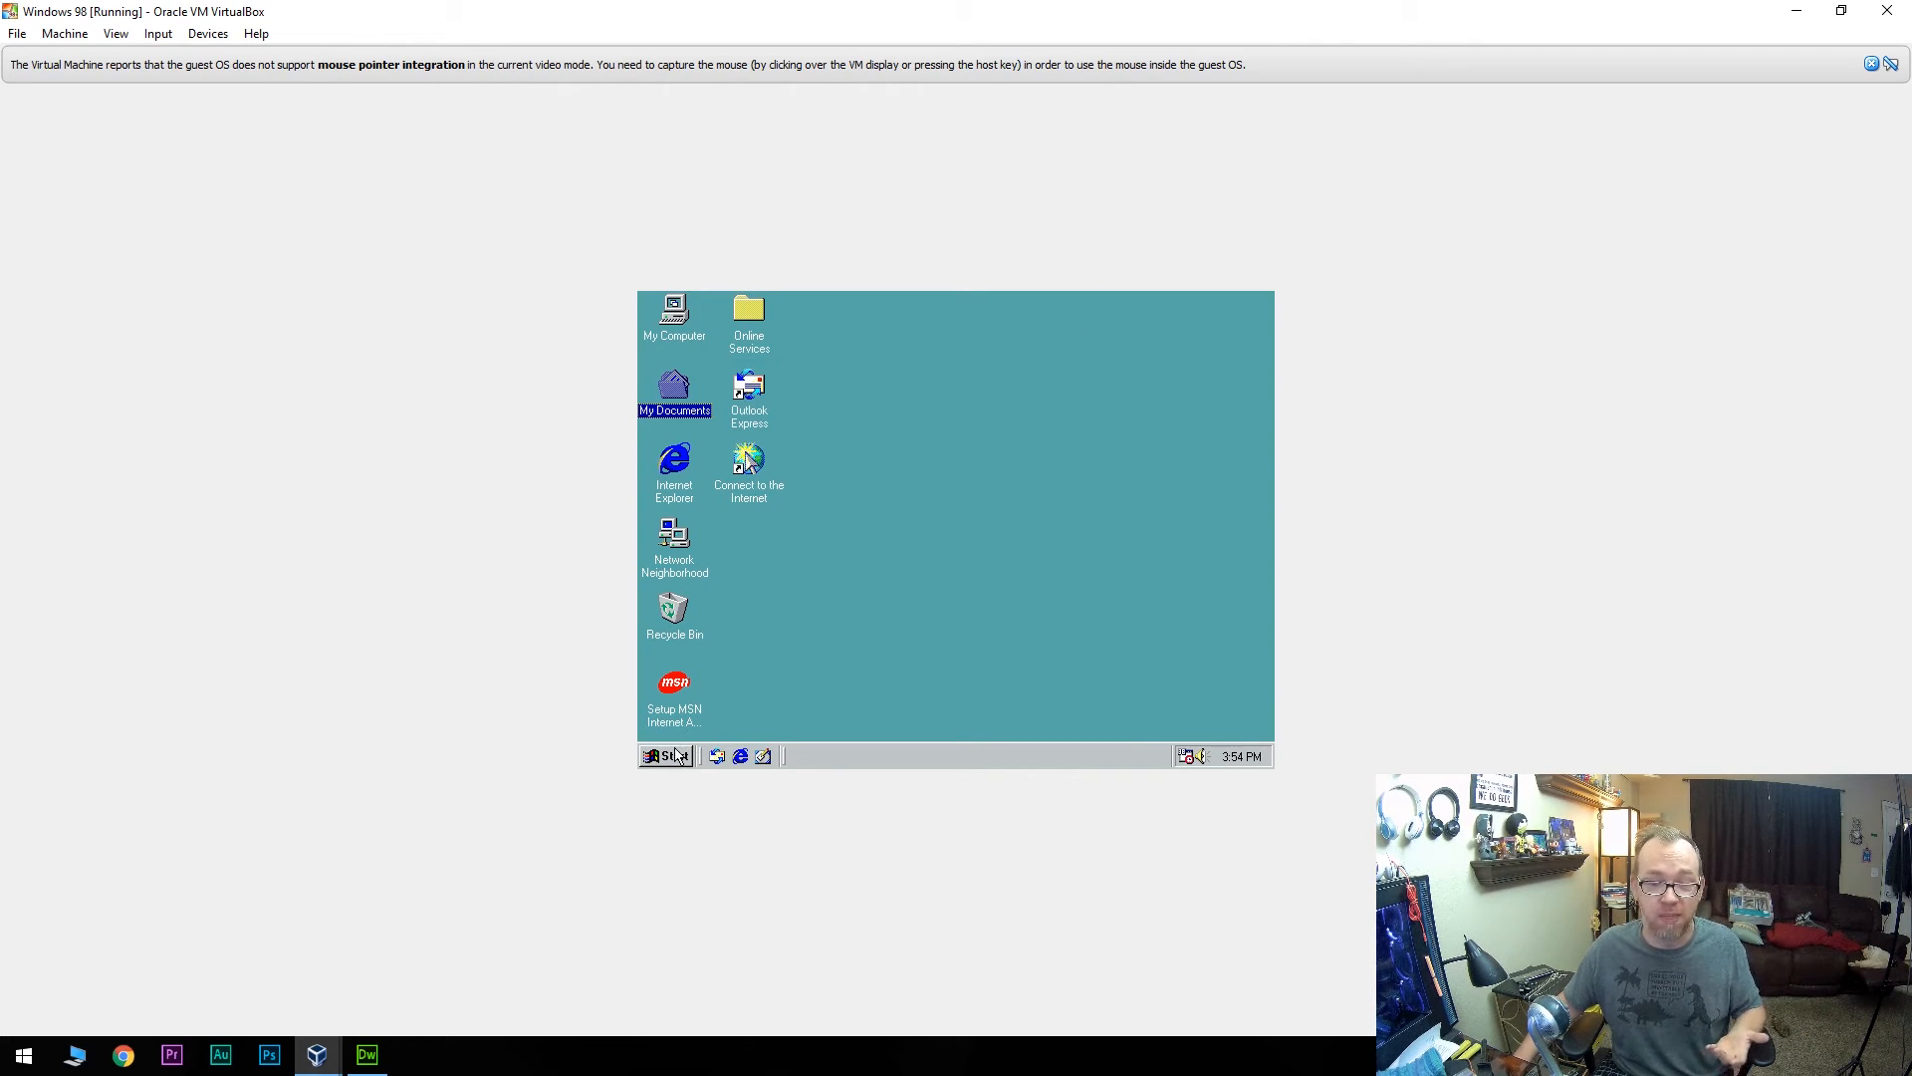
# Expand Start > Programs > Accessories > Entertainment to show CD Player, Sound Recorder and Media Player.
pyautogui.click(665, 757)
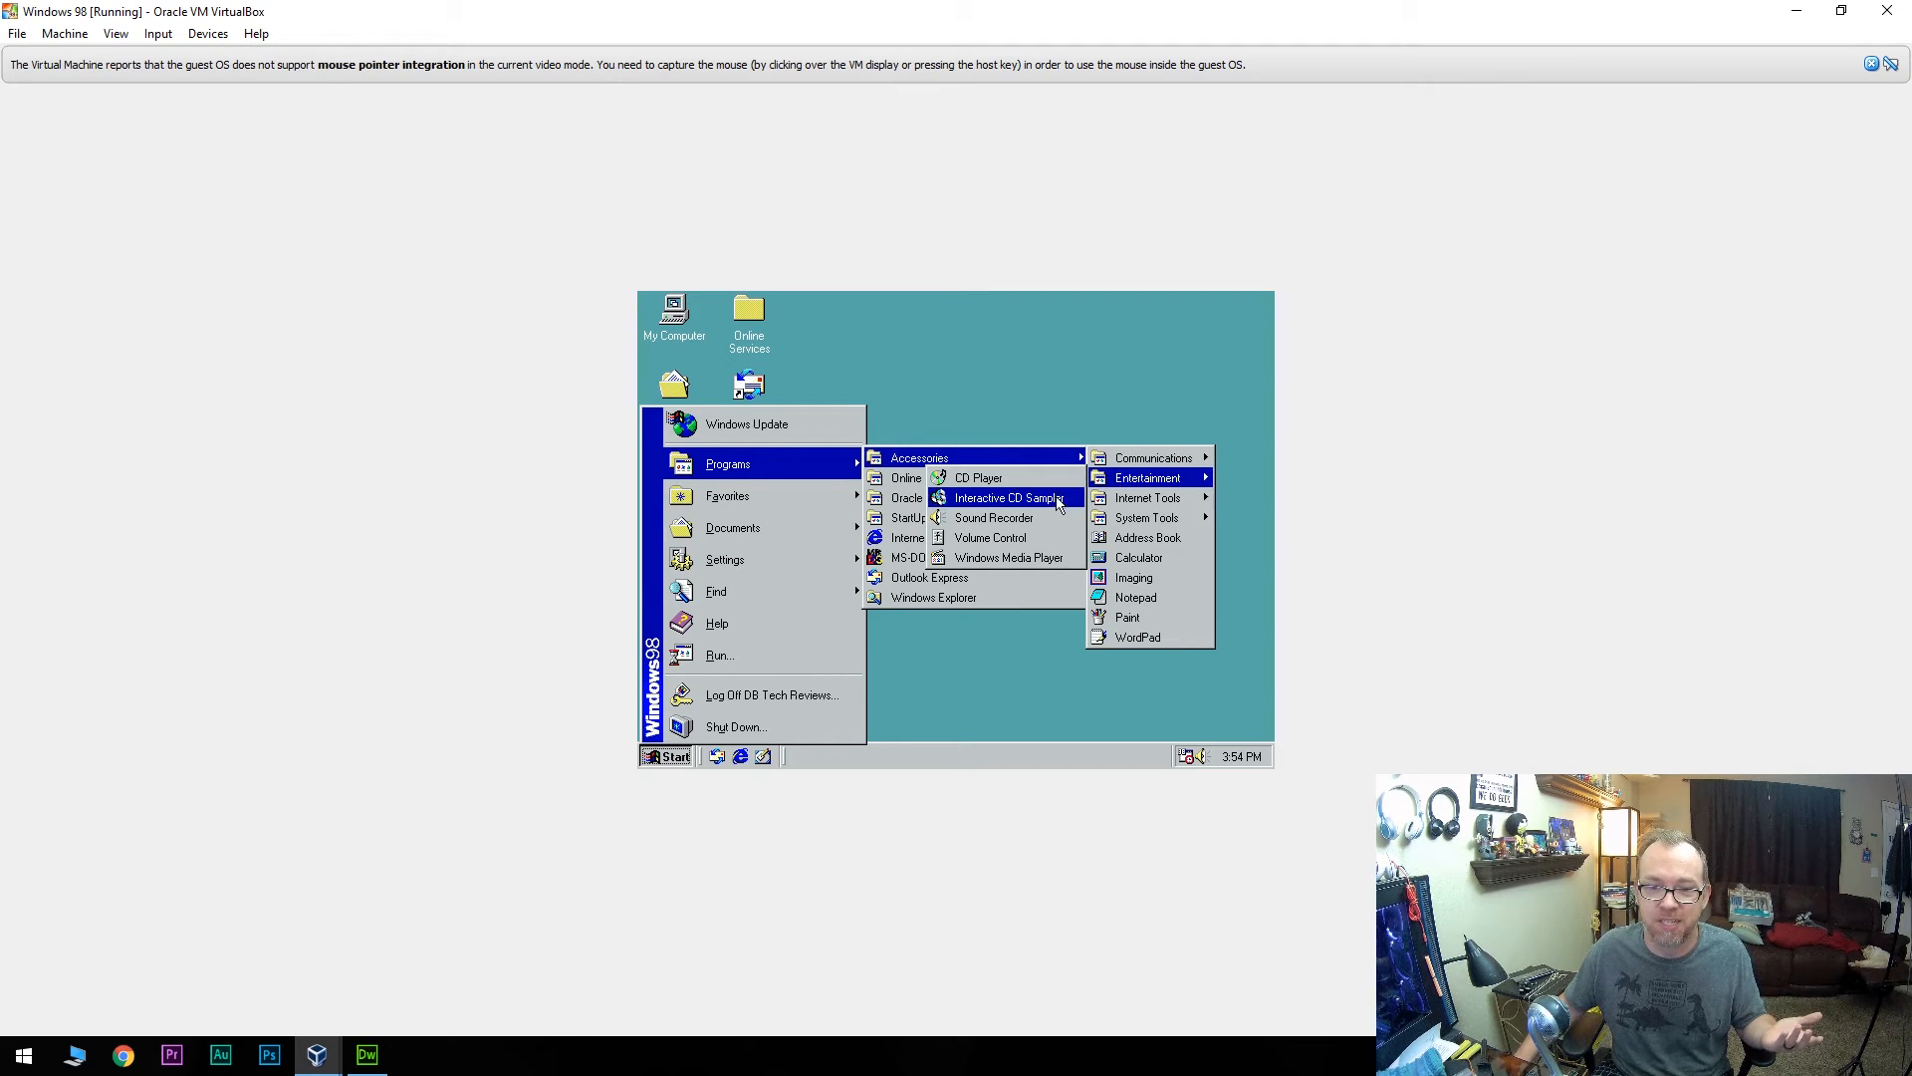
pyautogui.moveTo(998, 478)
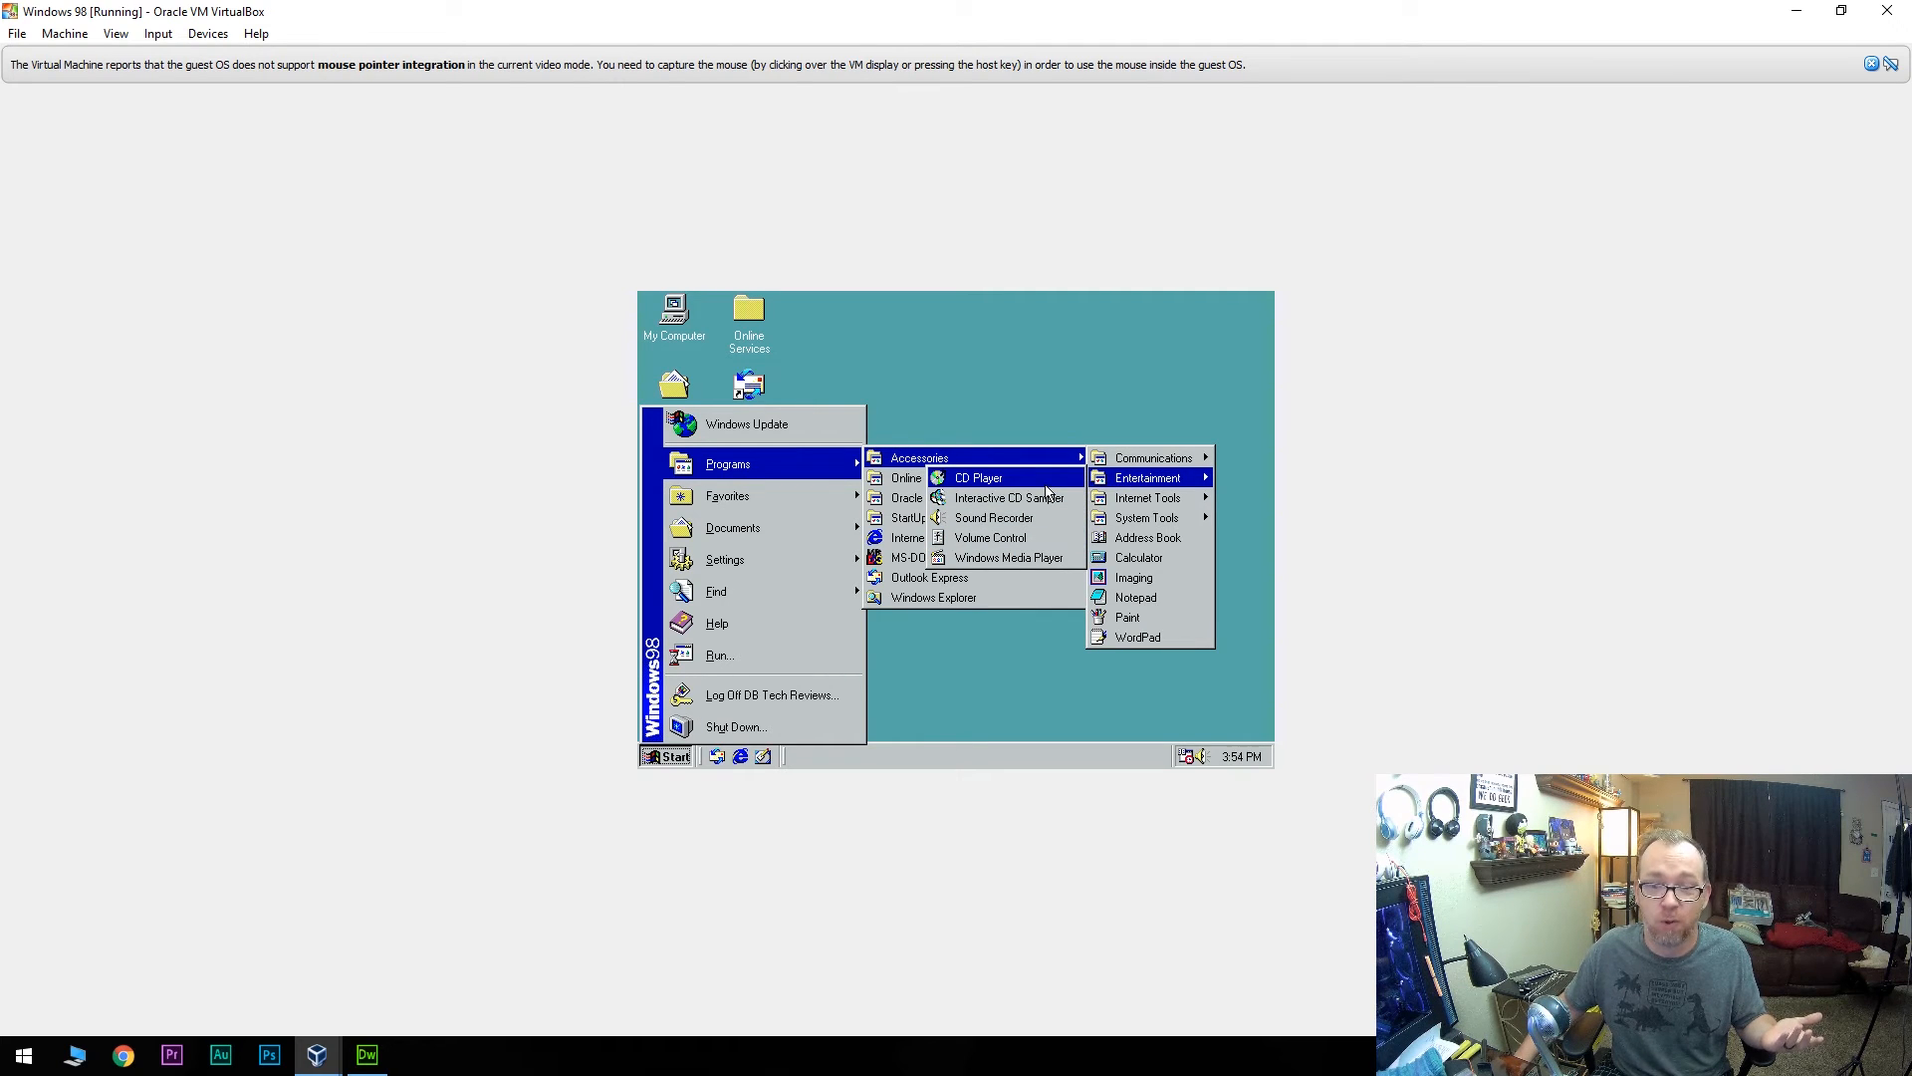